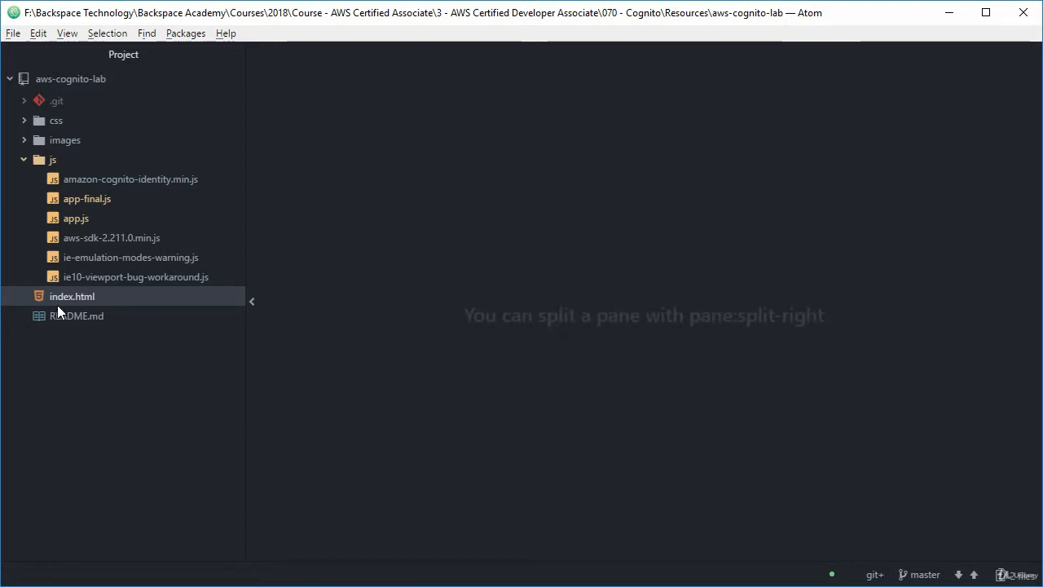
View index.html's script tags for the Cognito SDK, AWS SDK and js/app.js.
double_click(72, 296)
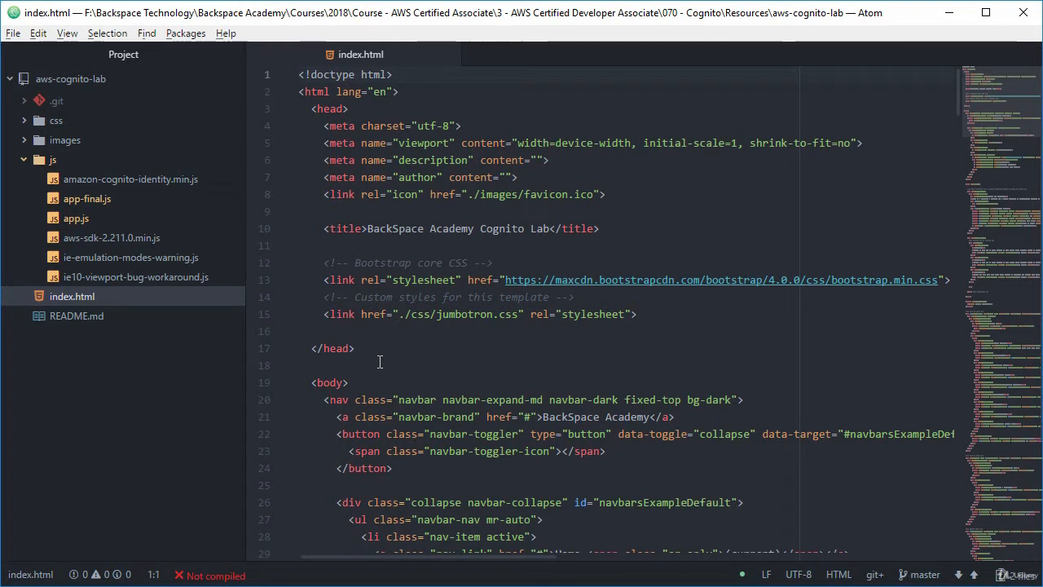
left_click(300, 75)
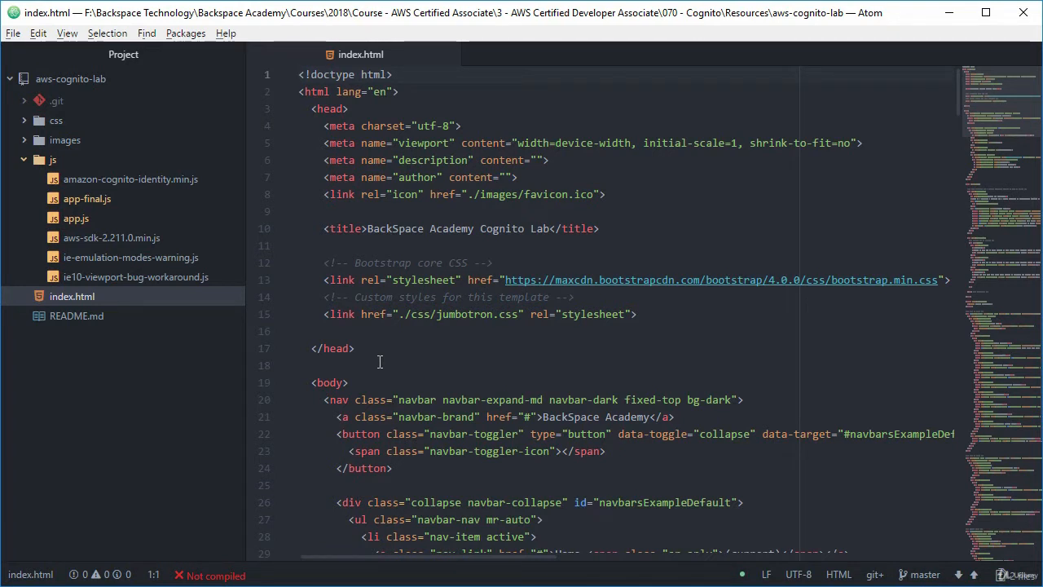
scroll("down", 3)
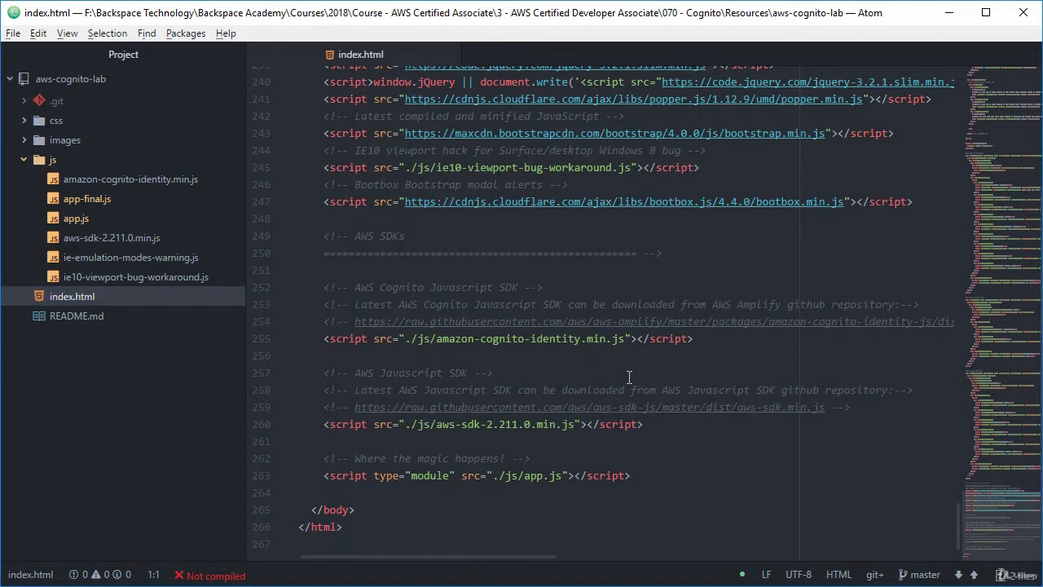
mouse_move(525, 356)
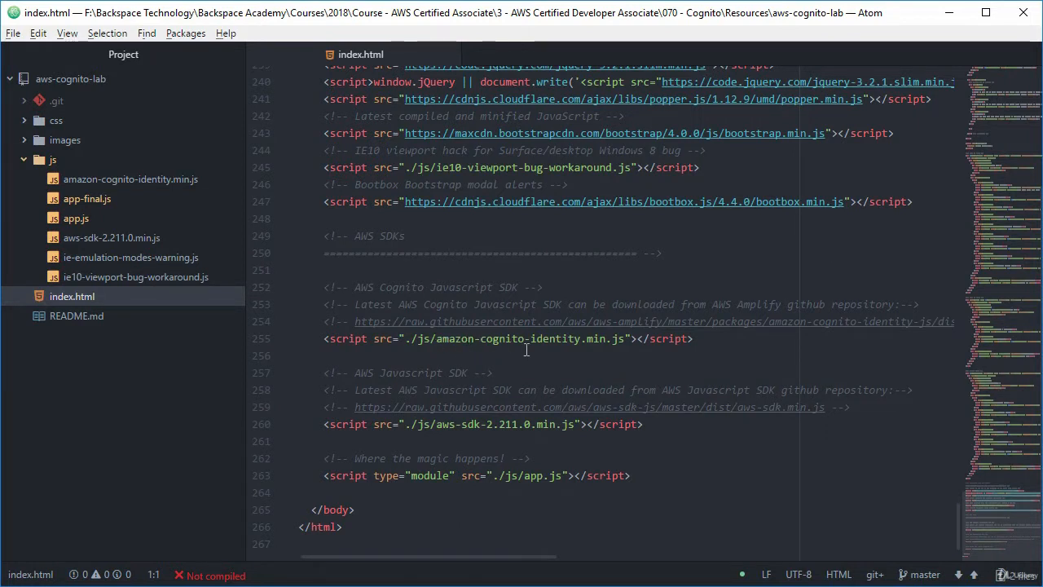
mouse_move(593, 356)
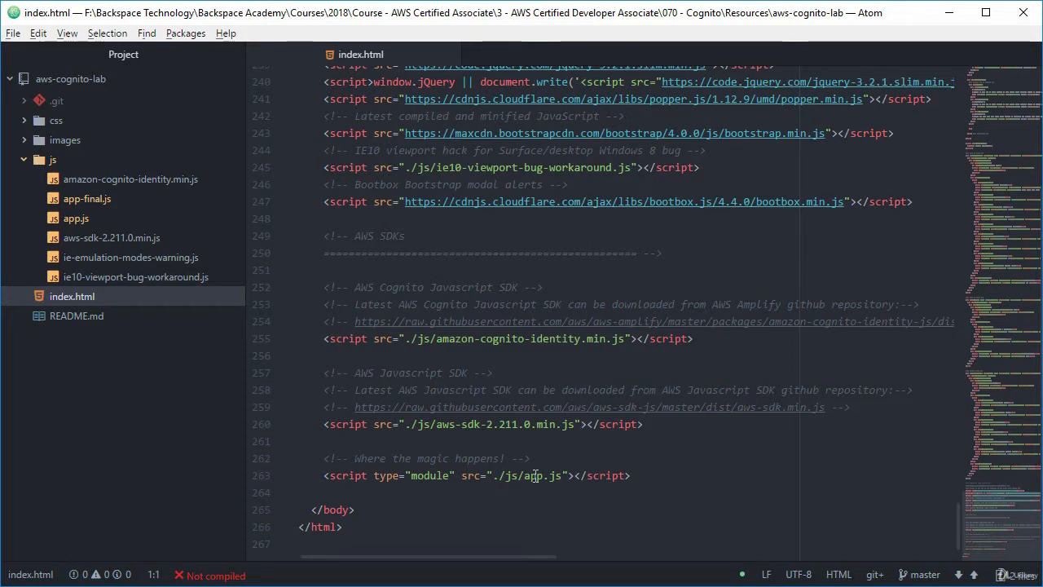
mouse_move(722, 466)
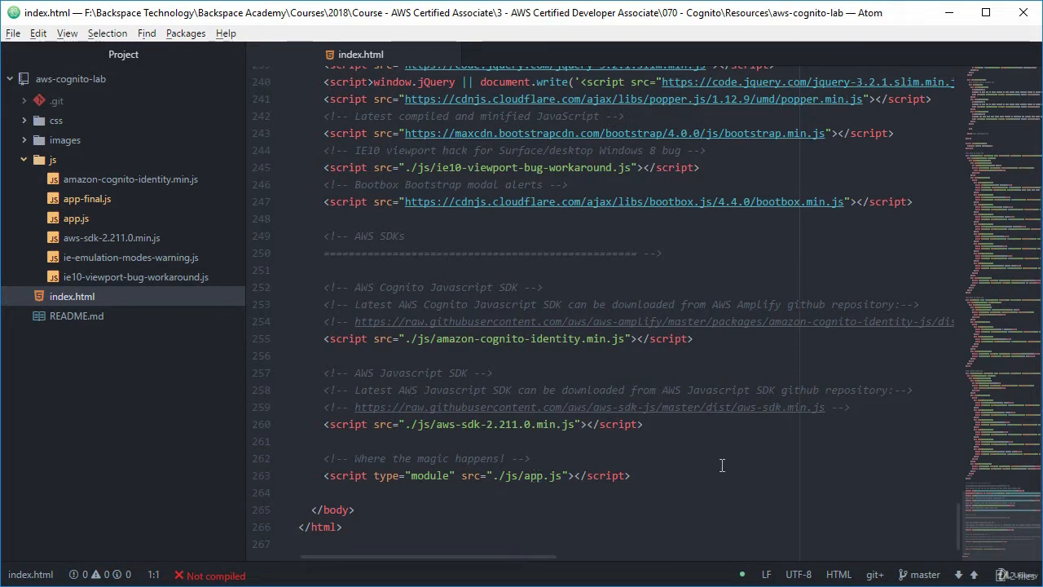
mouse_move(691, 476)
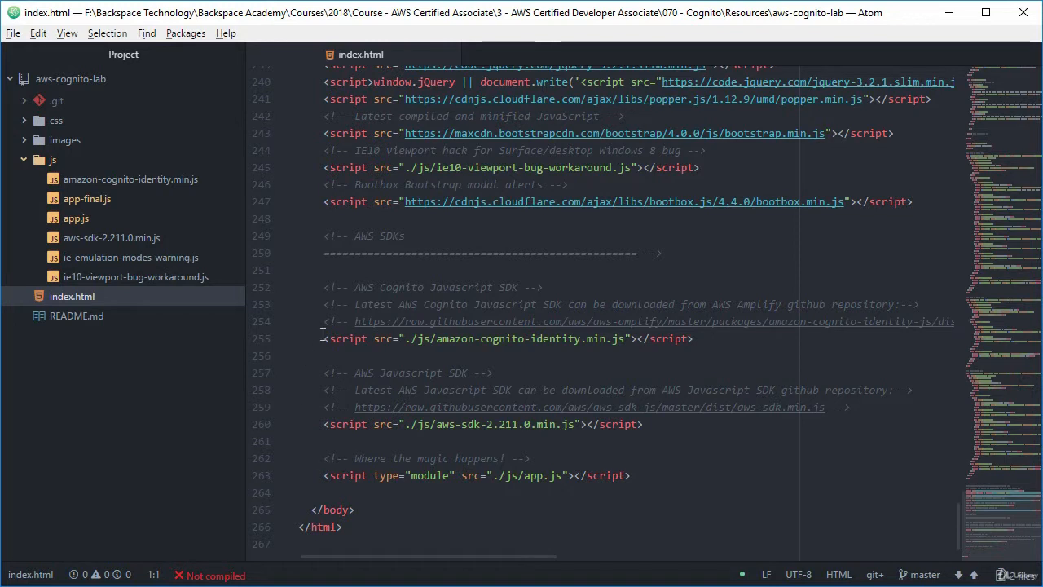
left_click(673, 456)
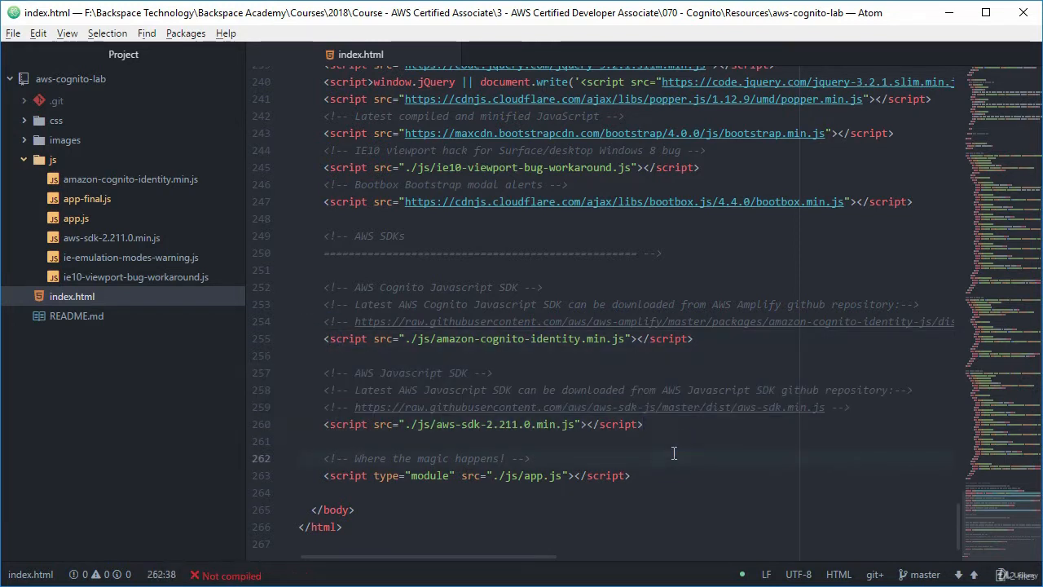
left_click(532, 458)
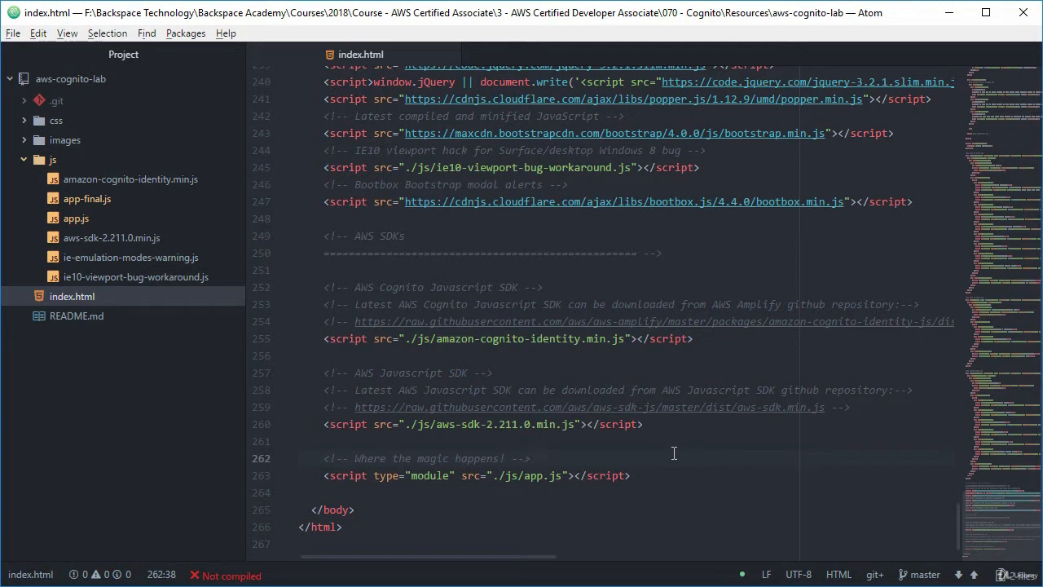
left_click(530, 458)
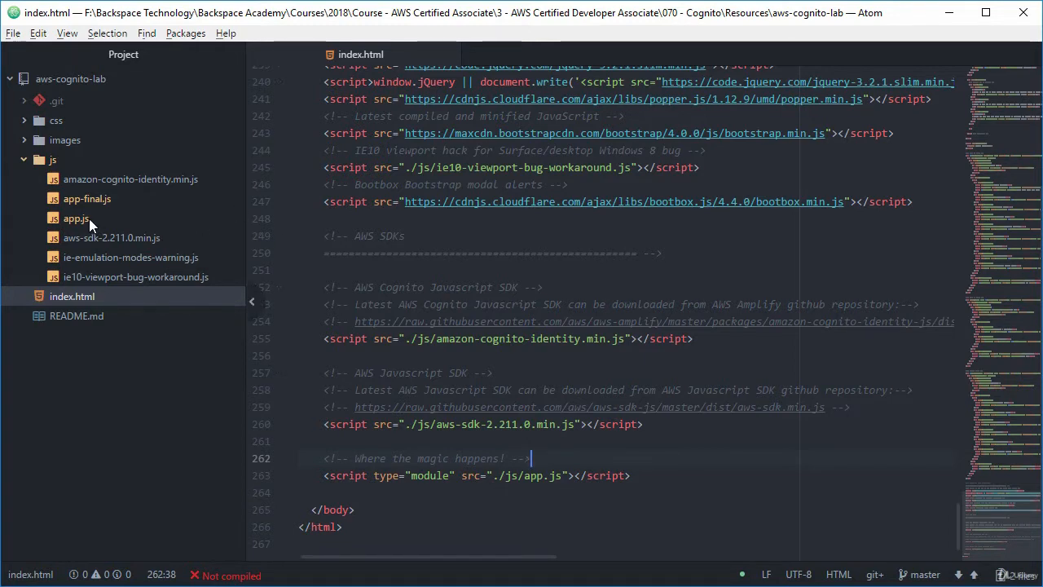
Show app.js alone and scroll through its click handlers and empty signUp, signIn, signOut stubs.
left_click(75, 218)
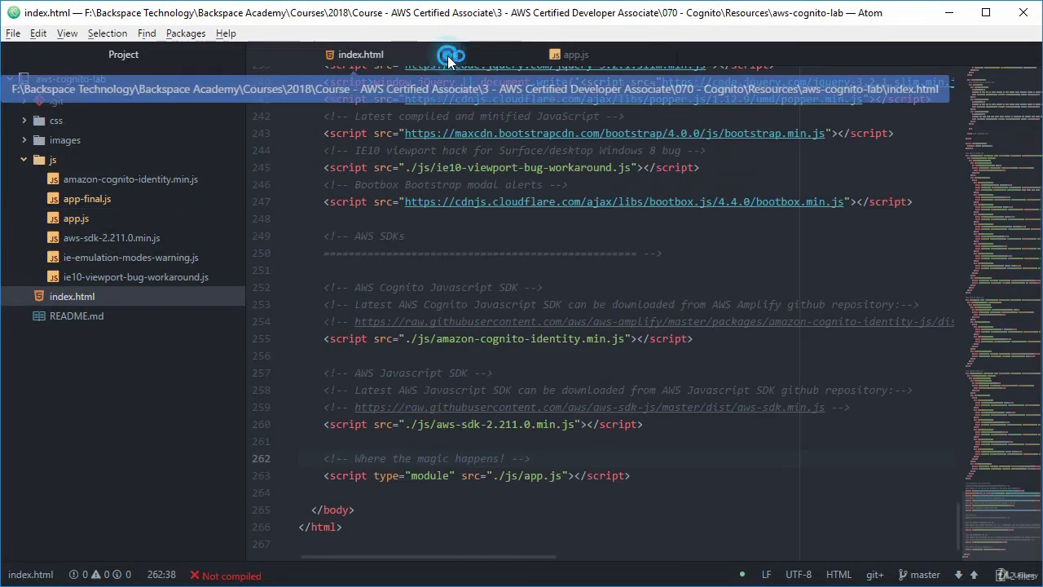
left_click(577, 54)
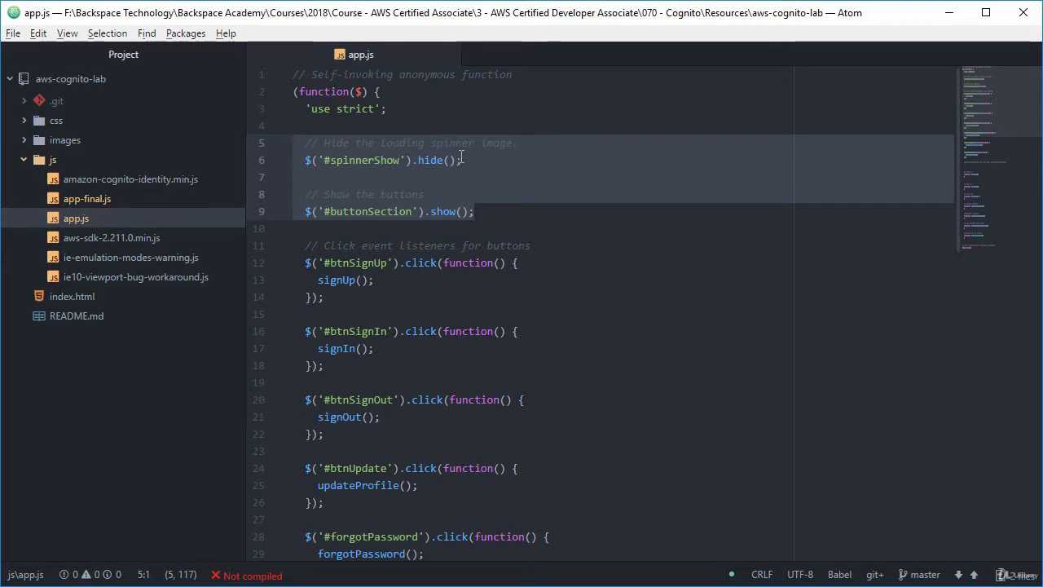
left_click(551, 244)
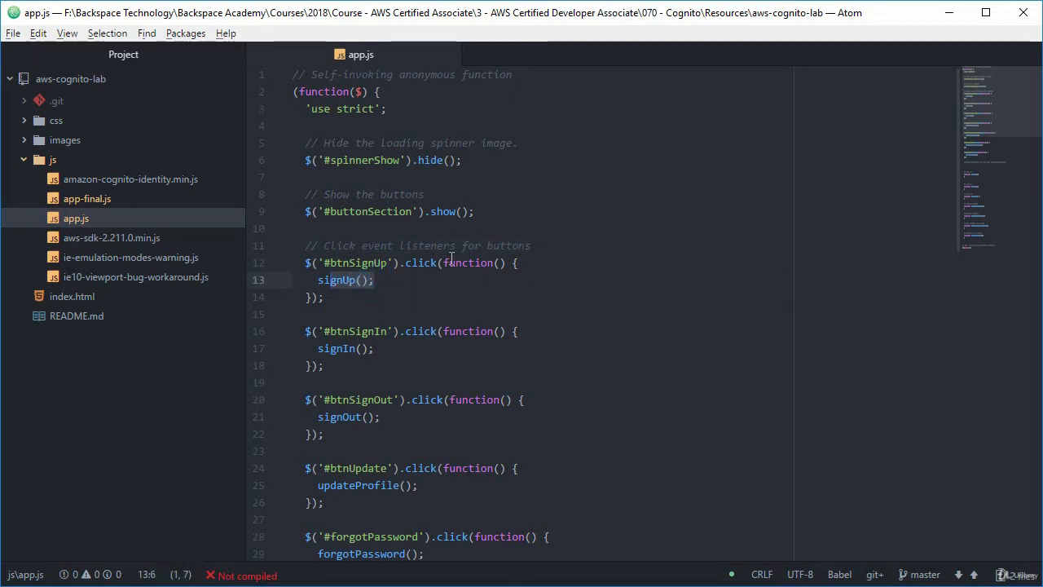
scroll("down", 3)
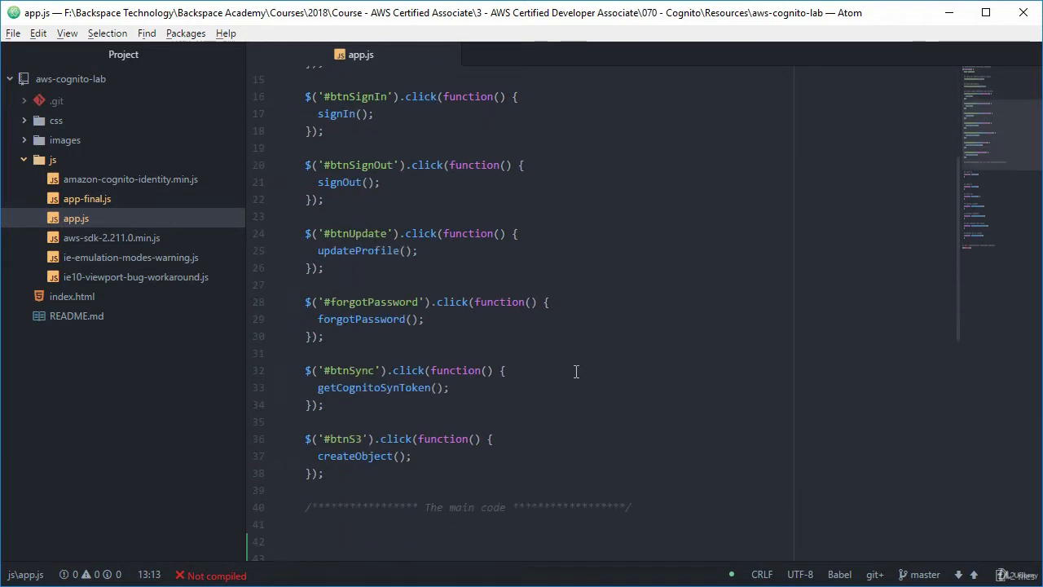
scroll("down", 3)
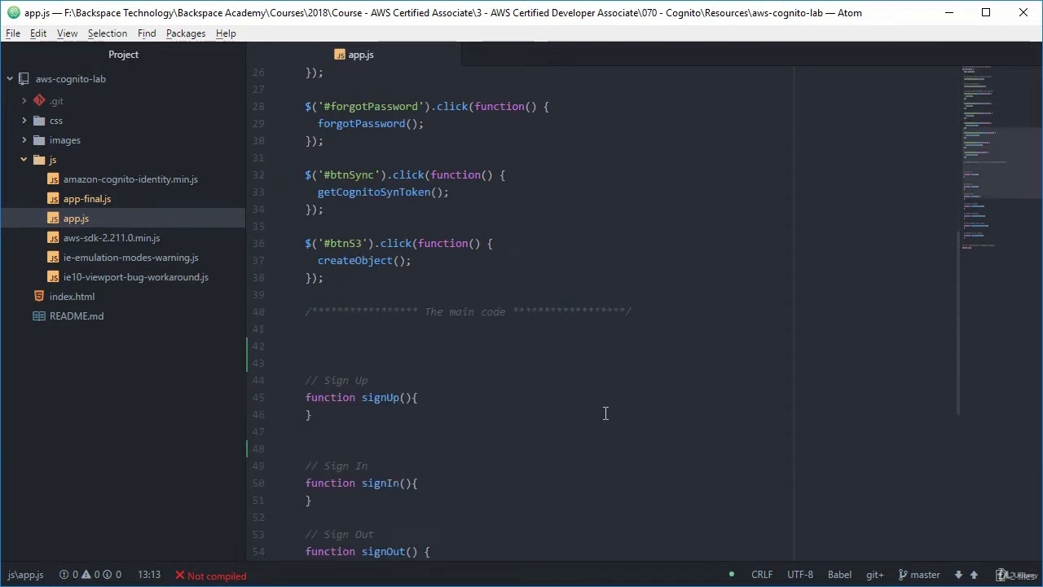
scroll("down", 3)
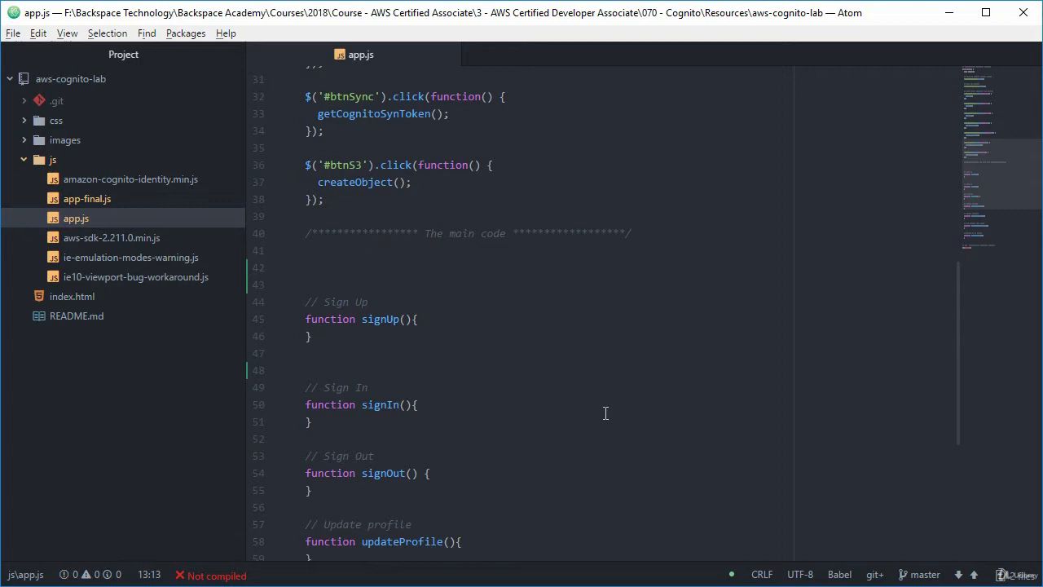
scroll("down", 3)
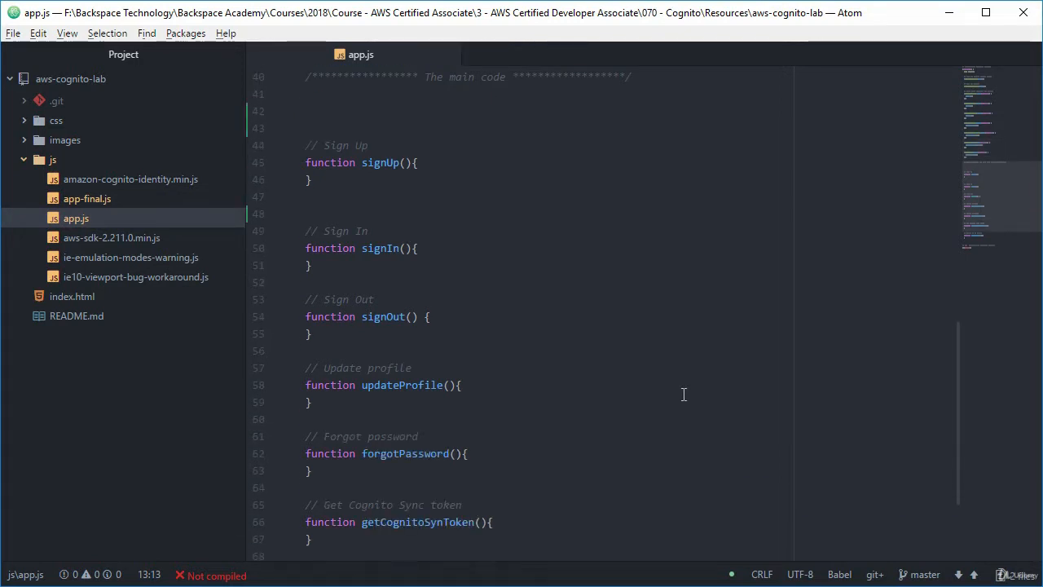
mouse_move(111, 186)
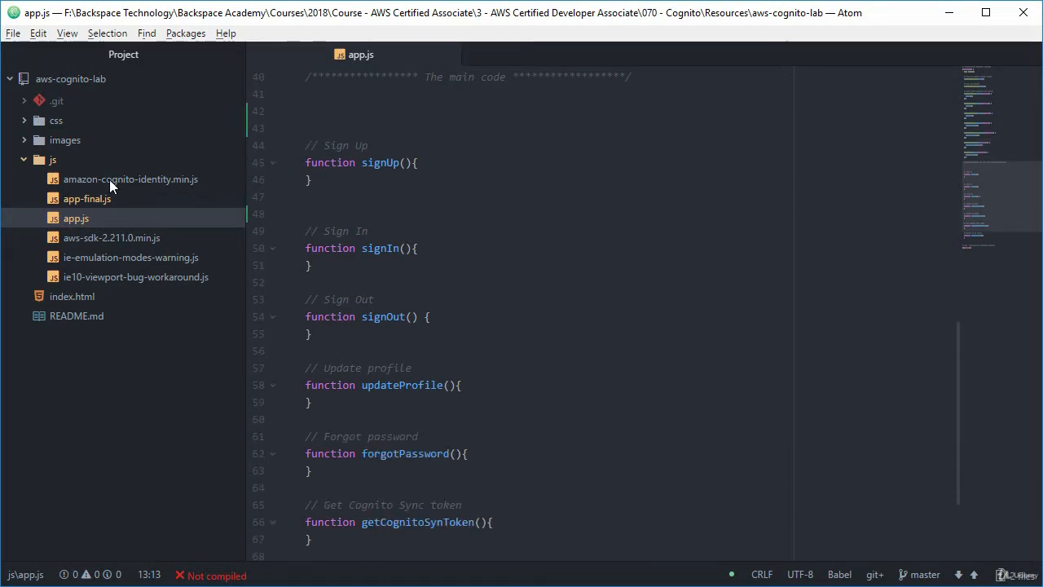
Bring up app-final.js and scroll to its region, user pool, identity pool and dataset settings.
left_click(86, 199)
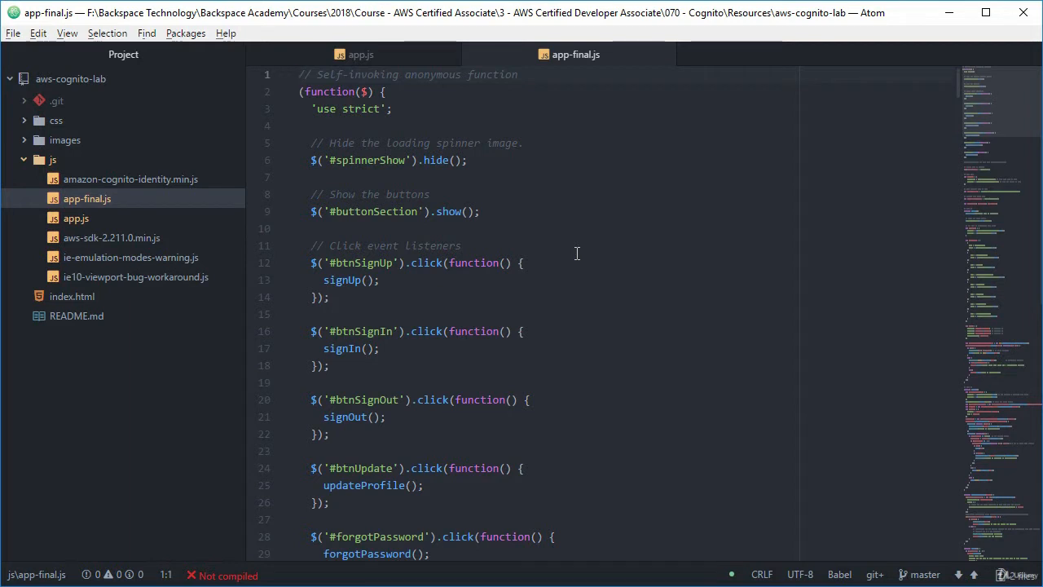
scroll("down", 3)
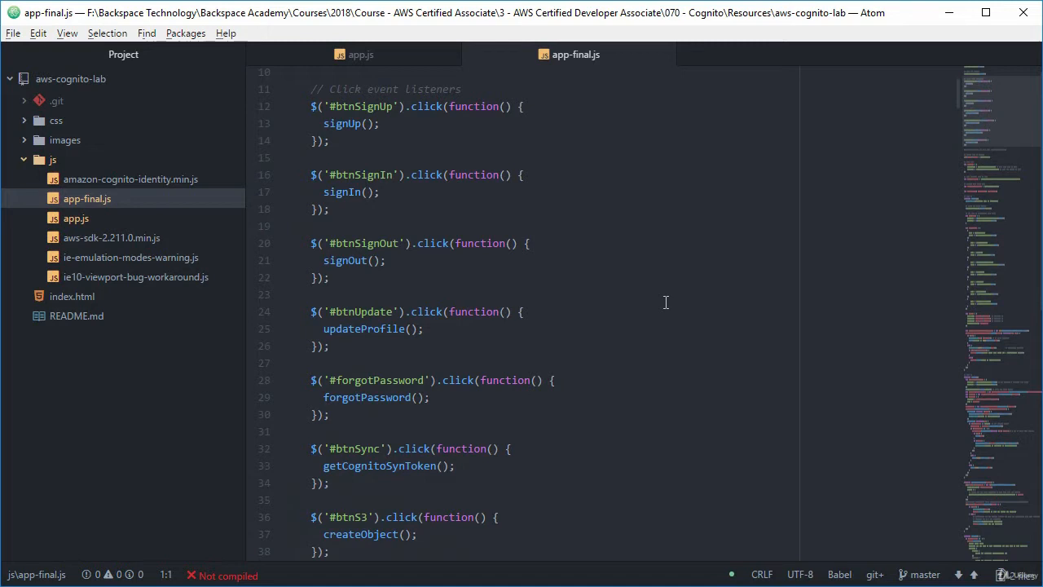
scroll("down", 3)
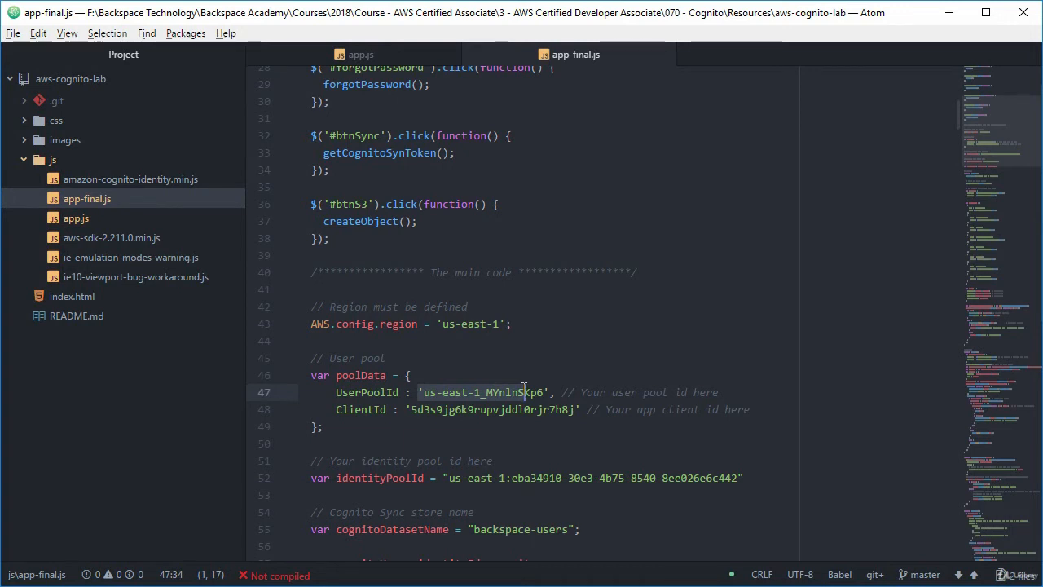
scroll("down", 3)
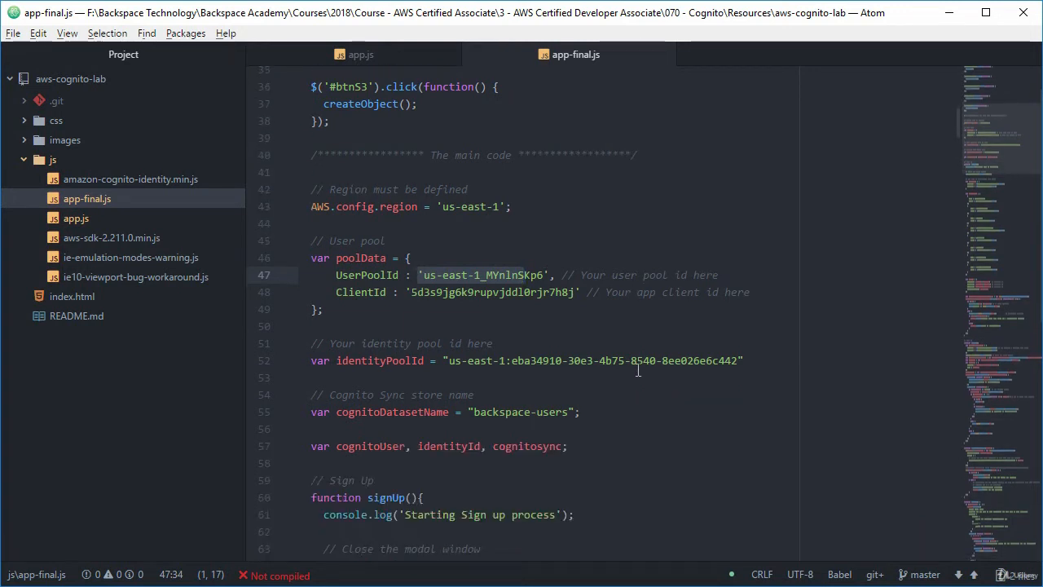
scroll("down", 3)
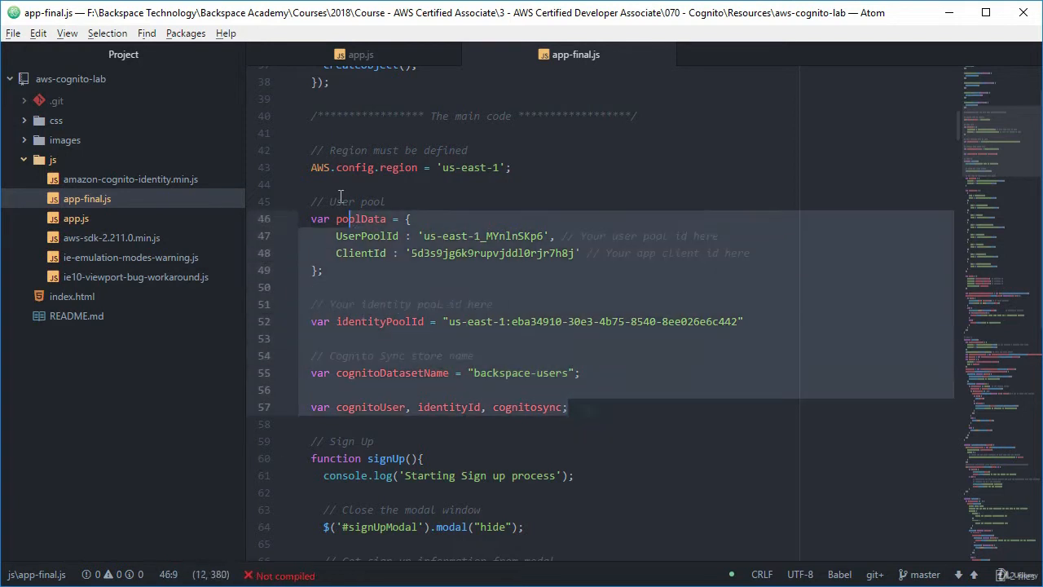
Copy the settings block up to the region comment into app.js above the signUp function.
left_click(302, 150)
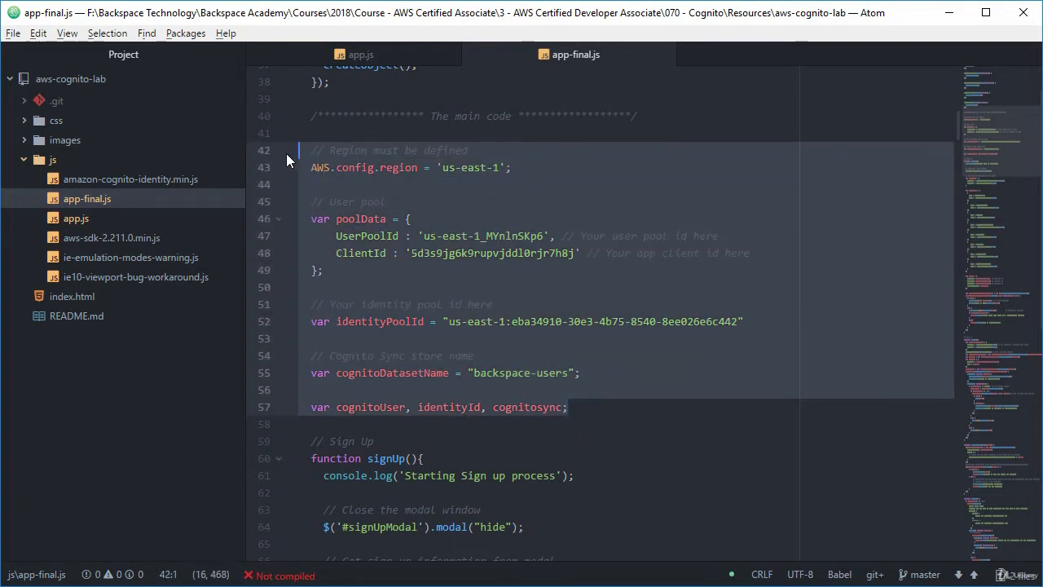
left_click(360, 54)
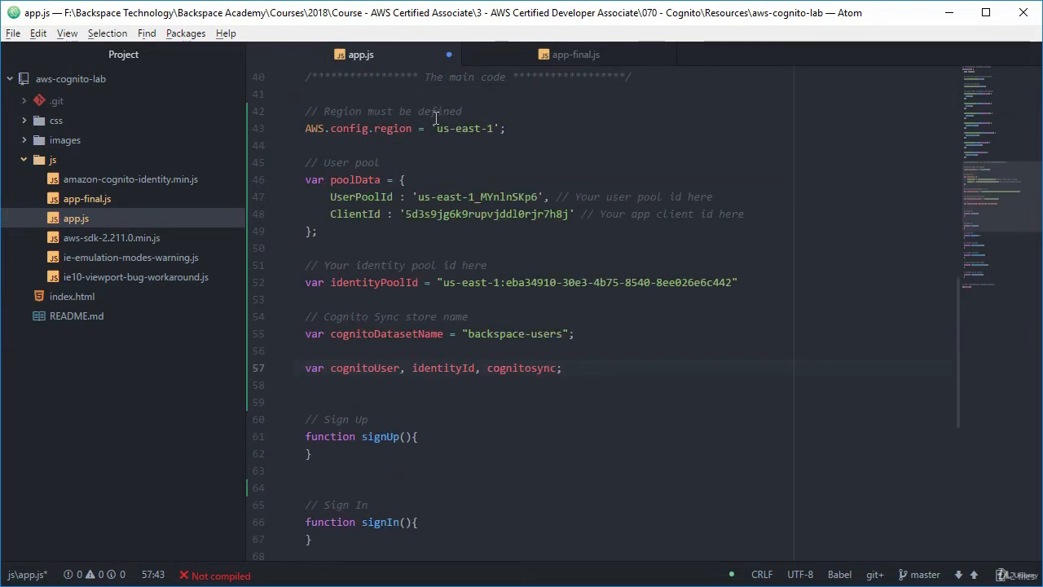
left_click(454, 320)
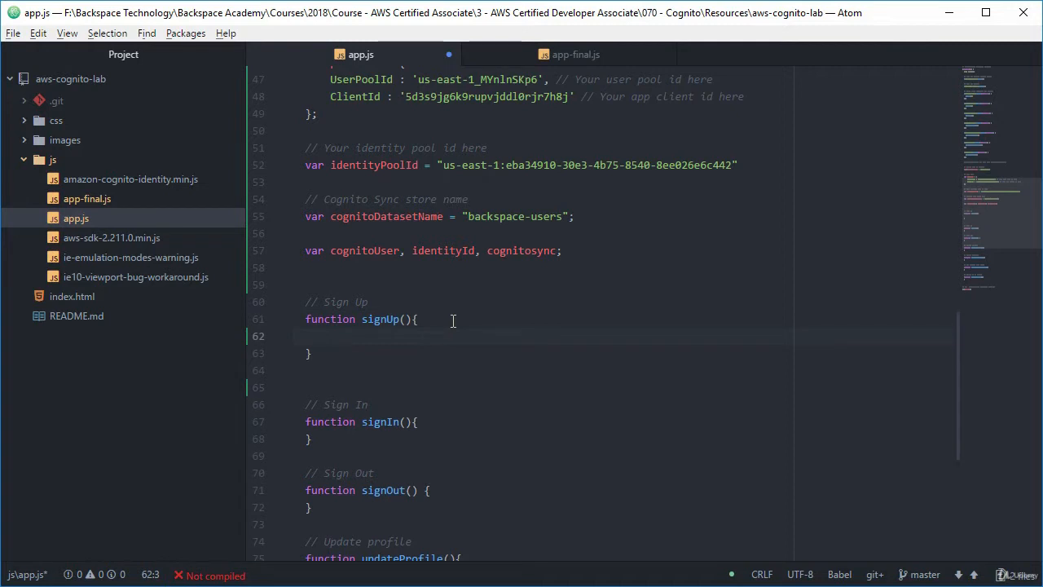
Copy the signUp function body from app-final.js and return to app.js's signUp stub.
left_click(570, 54)
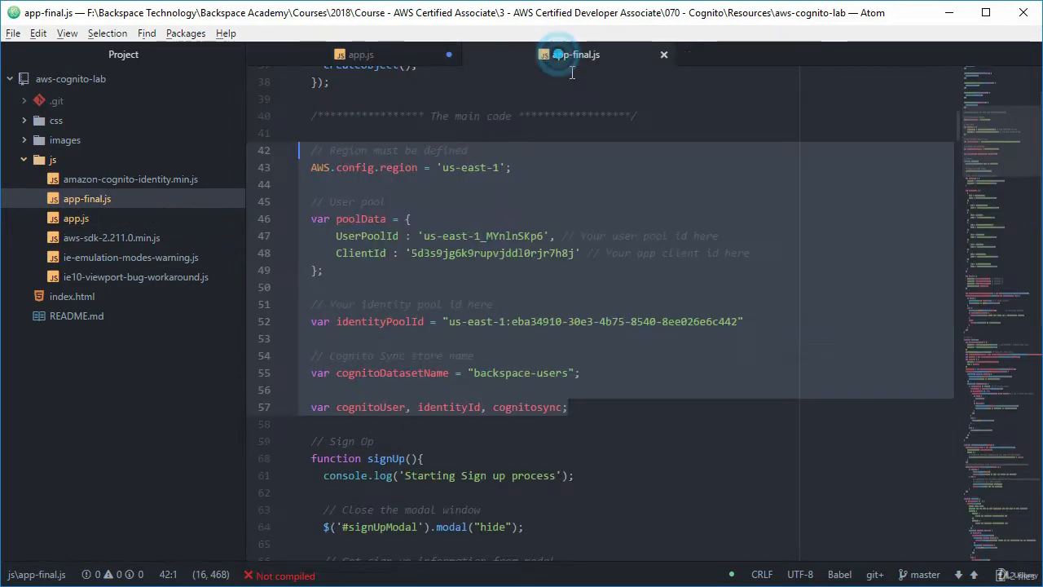
scroll("down", 3)
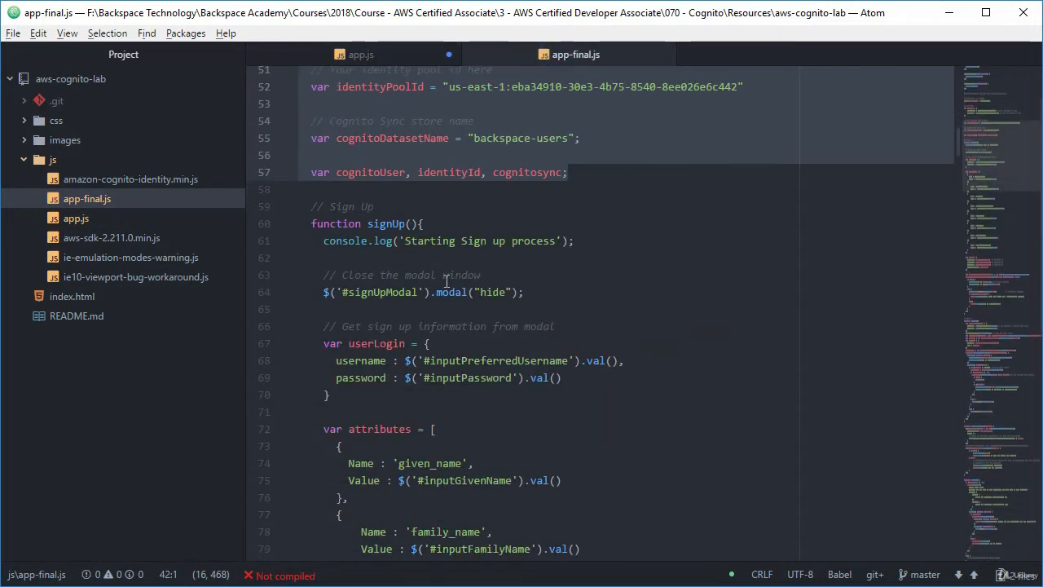
scroll("down", 3)
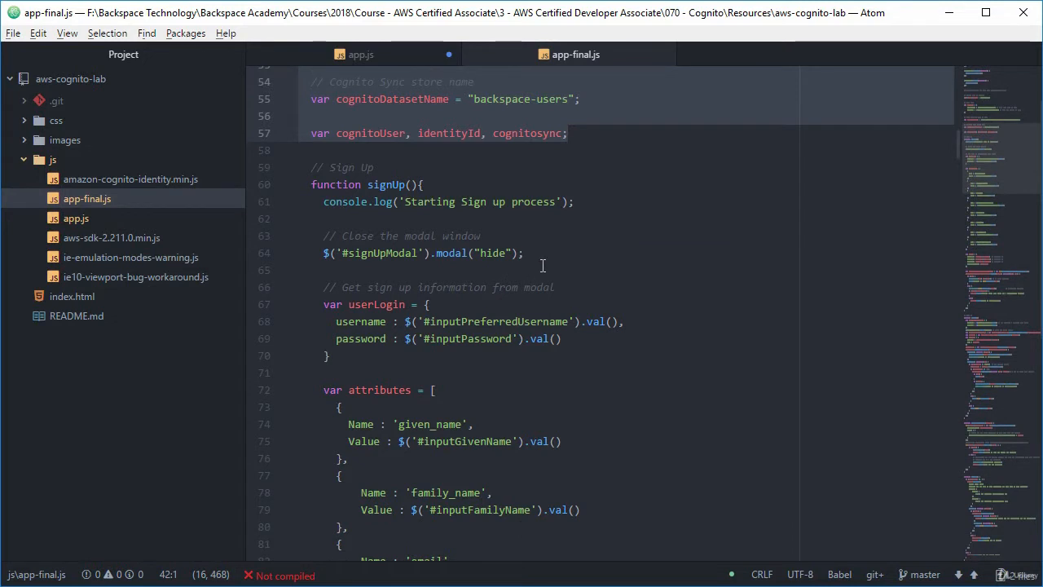
scroll("down", 3)
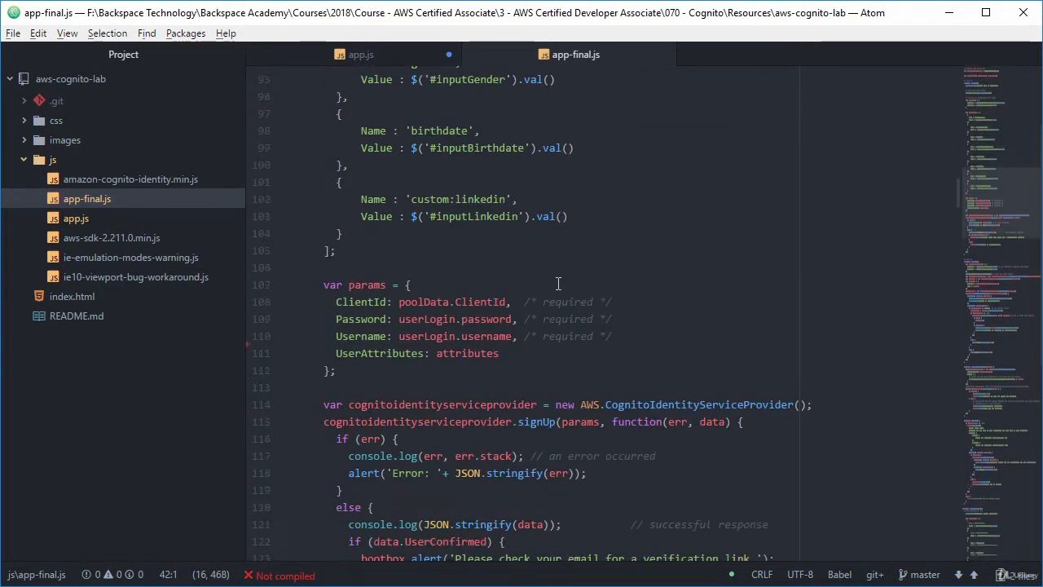
scroll("down", 3)
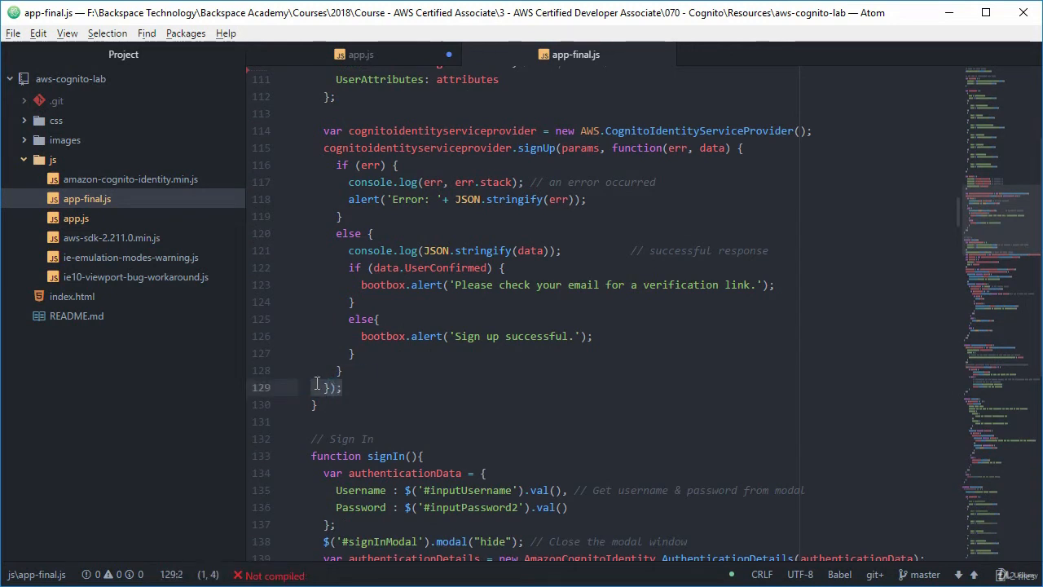
scroll("up", 3)
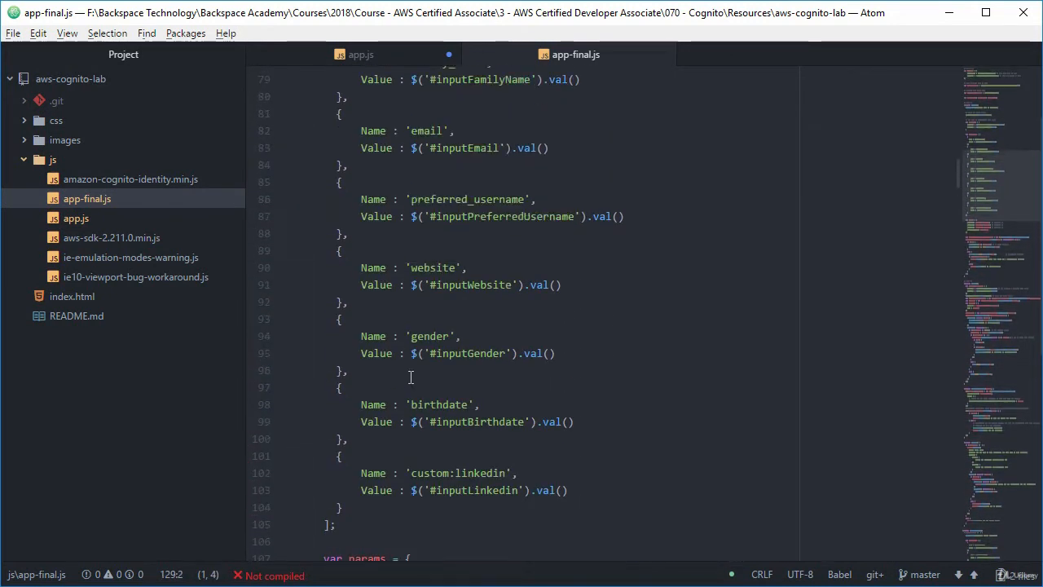
scroll("up", 3)
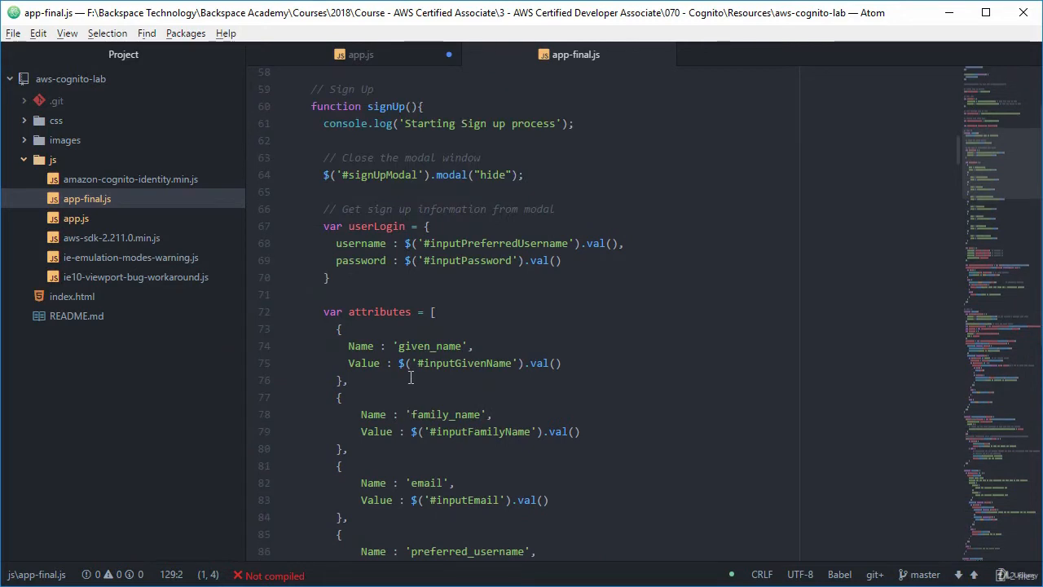
scroll("down", 3)
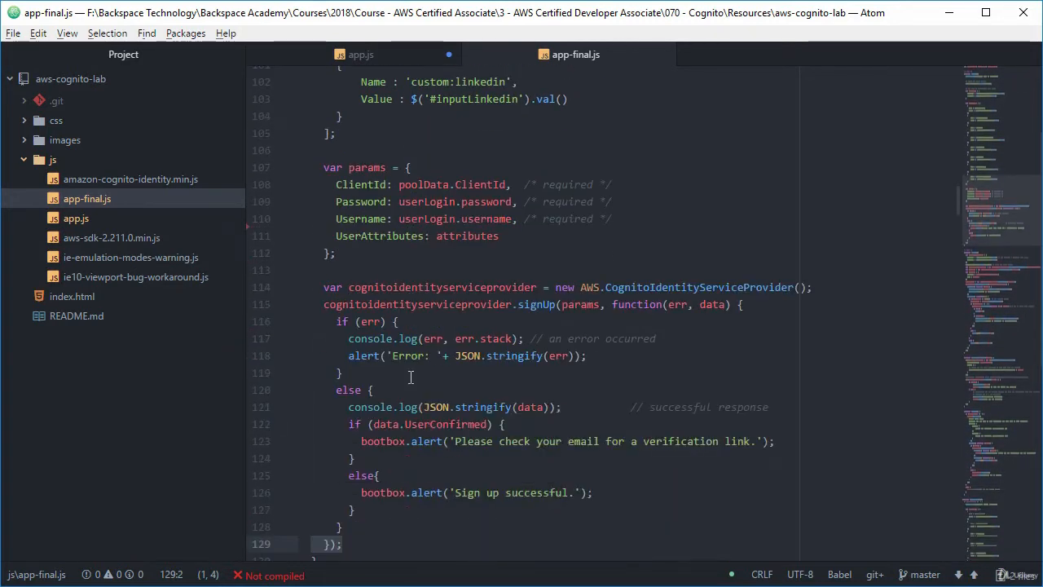
scroll("down", 3)
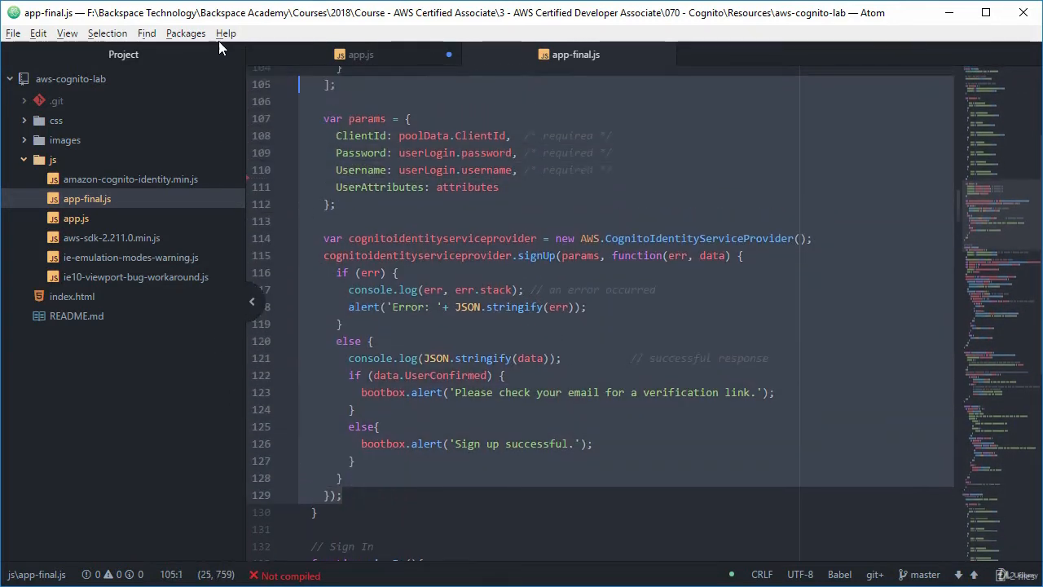
scroll("up", 3)
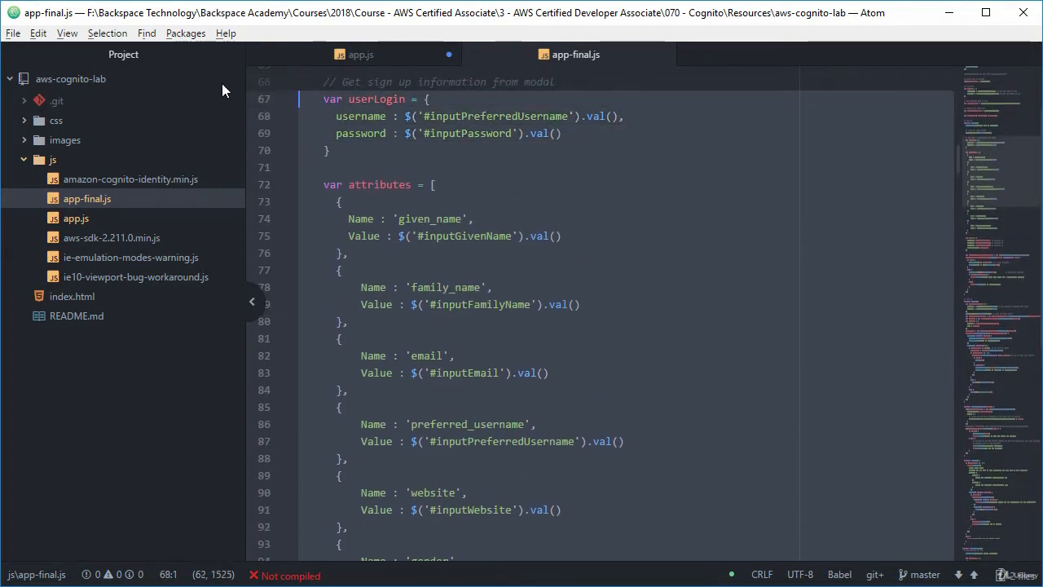
scroll("up", 3)
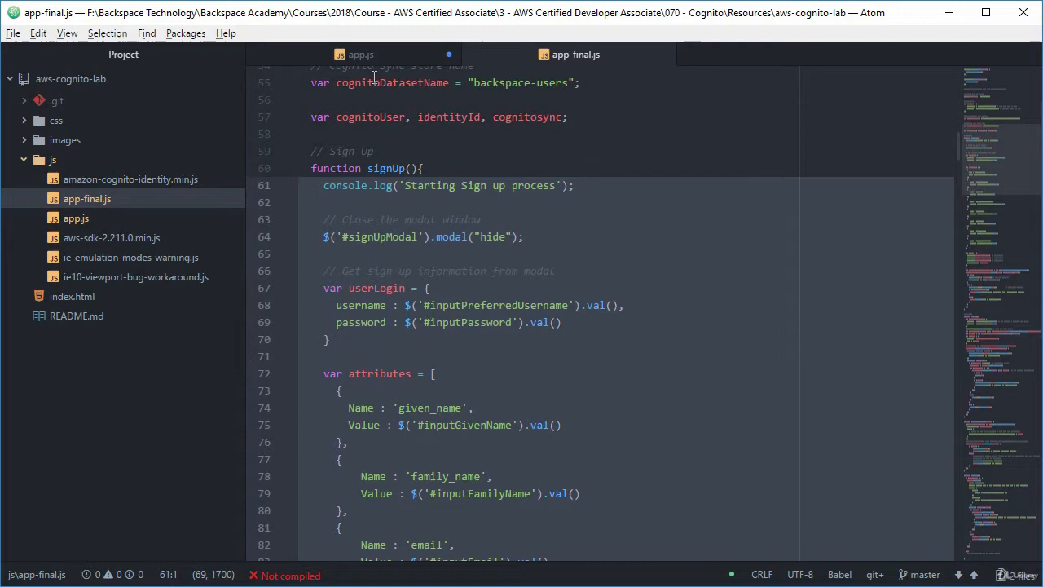
left_click(360, 54)
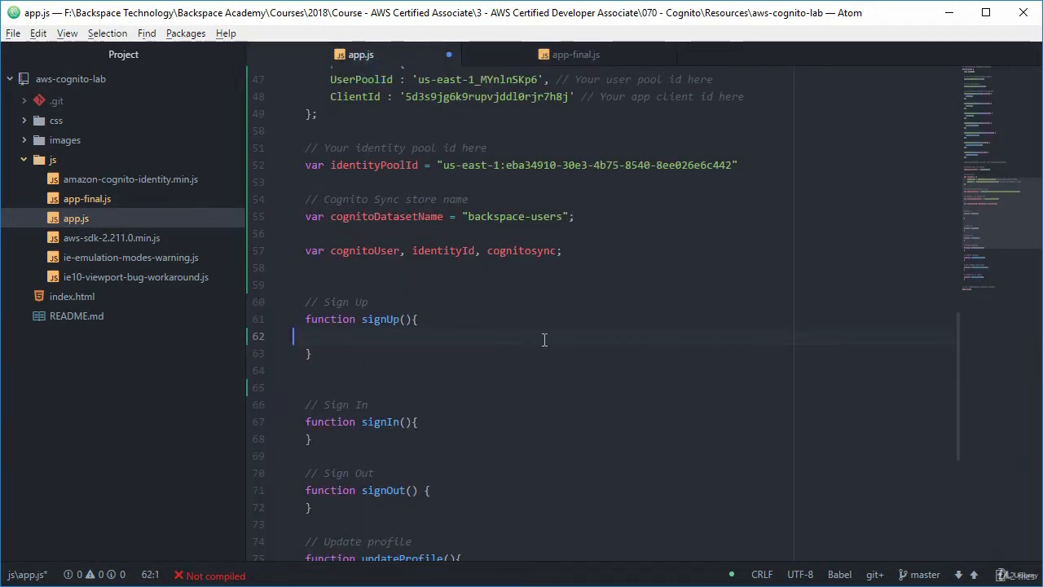
scroll("down", 3)
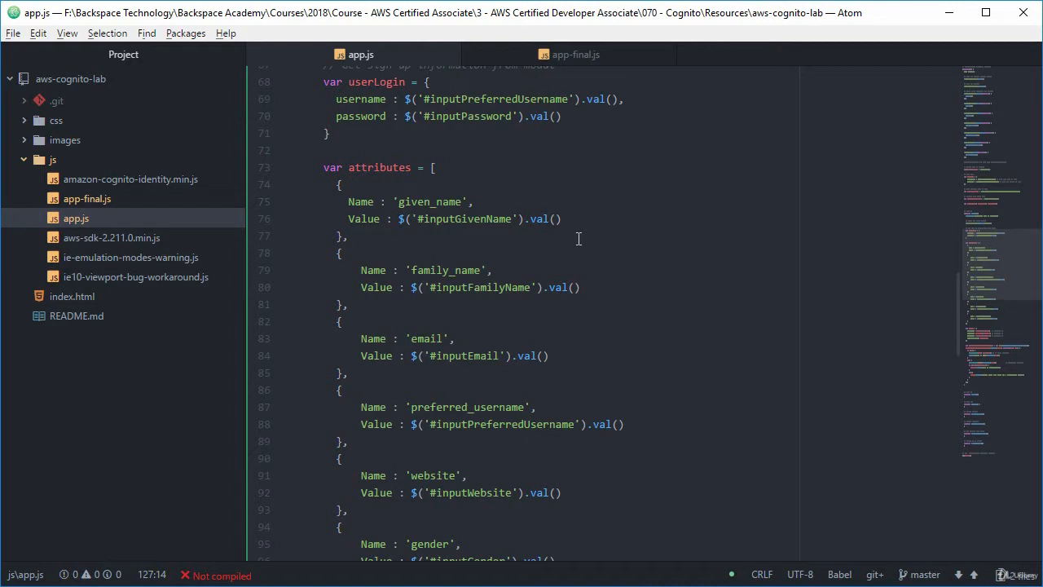
mouse_move(528, 245)
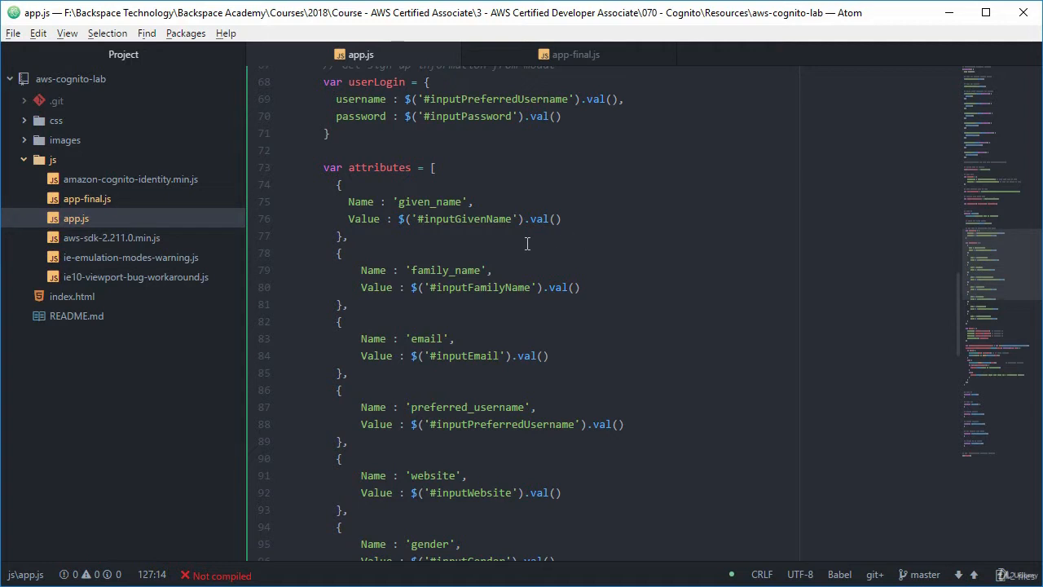
Review the pasted signUp code, noting the custom:linkedin attribute, params object and signUp call.
scroll("down", 3)
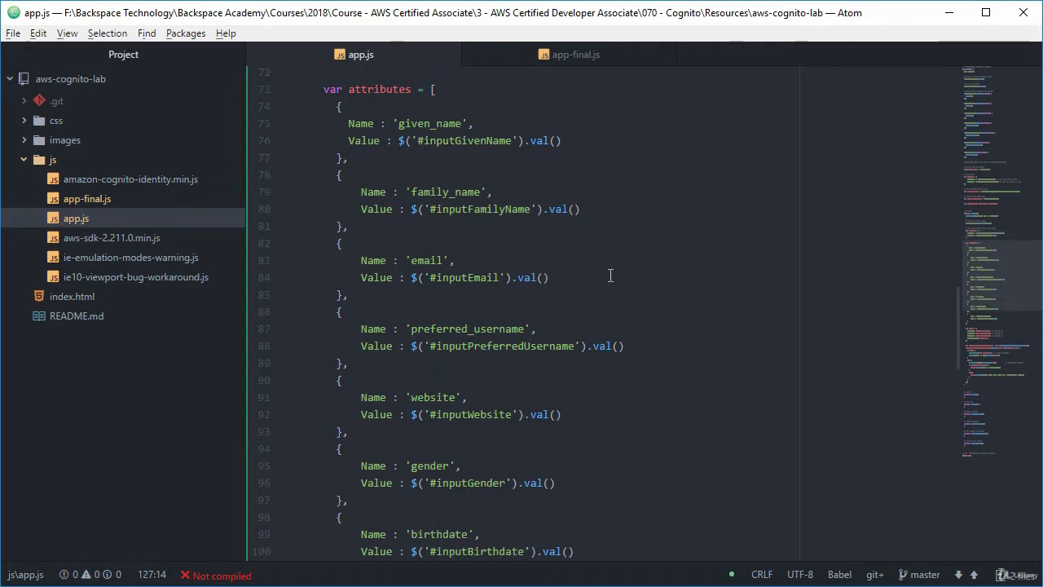
scroll("down", 3)
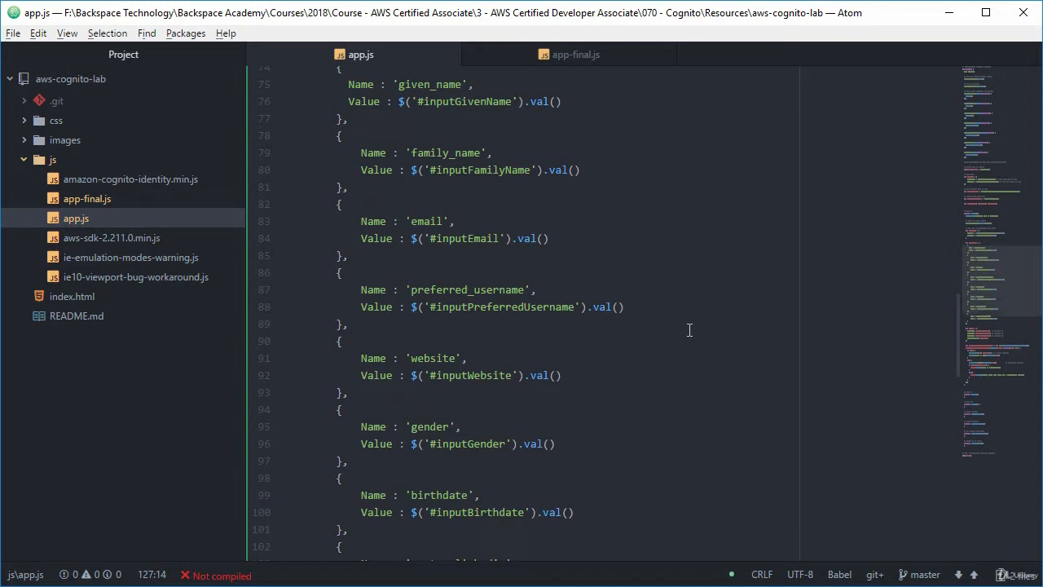
scroll("down", 3)
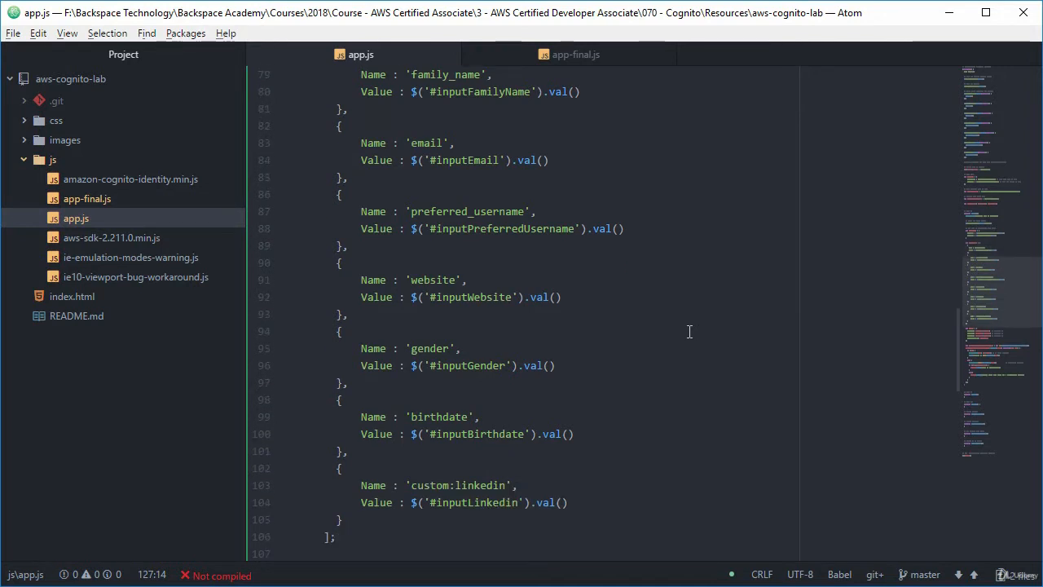
mouse_move(434, 489)
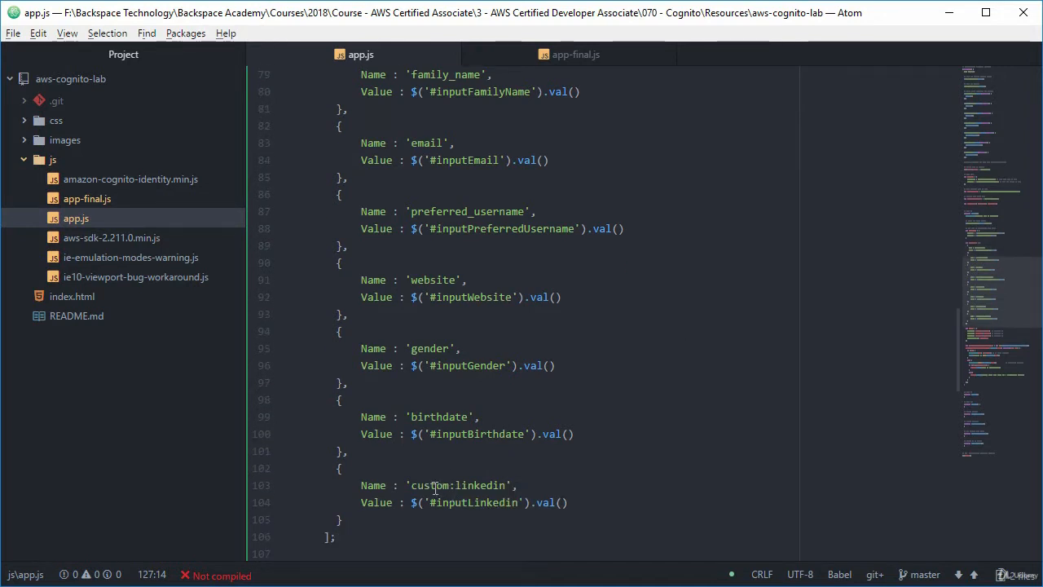
left_click(437, 486)
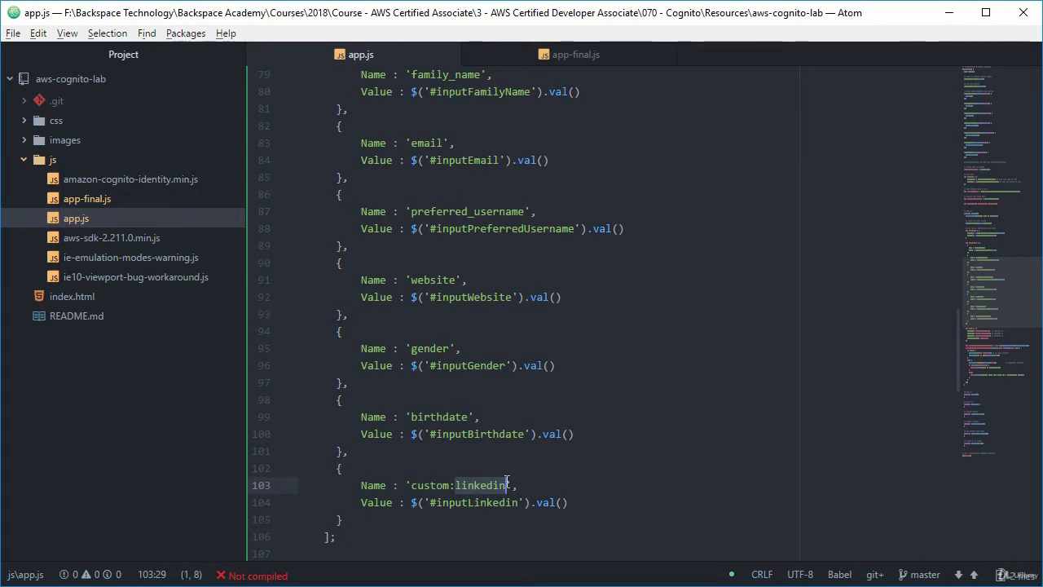
scroll("down", 3)
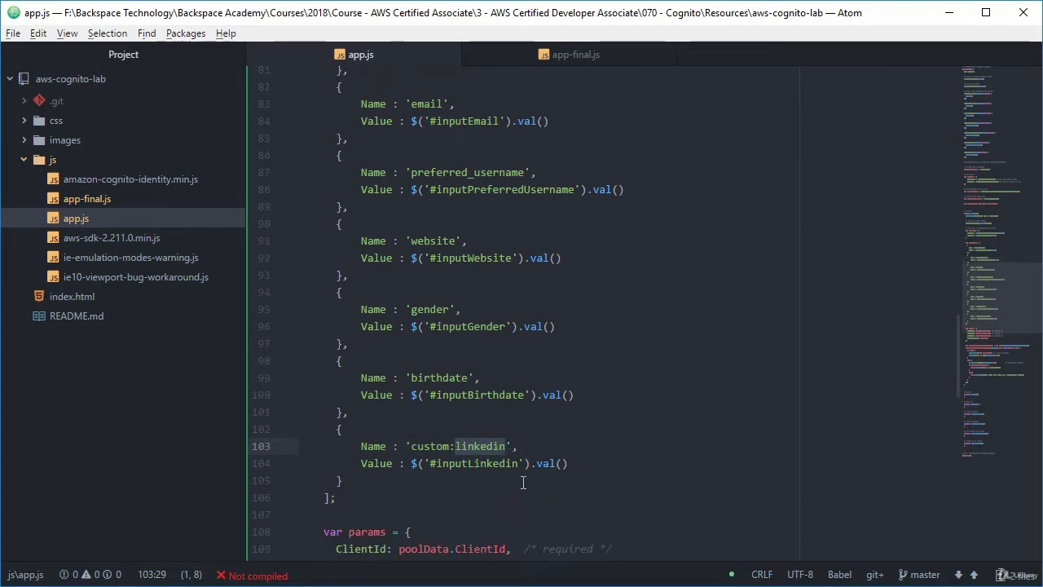
scroll("down", 3)
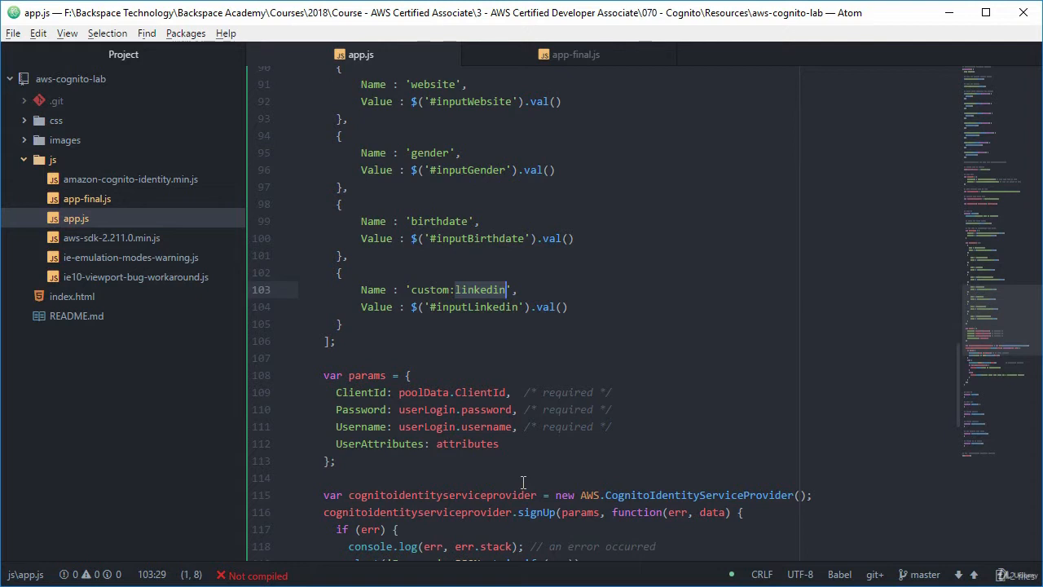
scroll("down", 3)
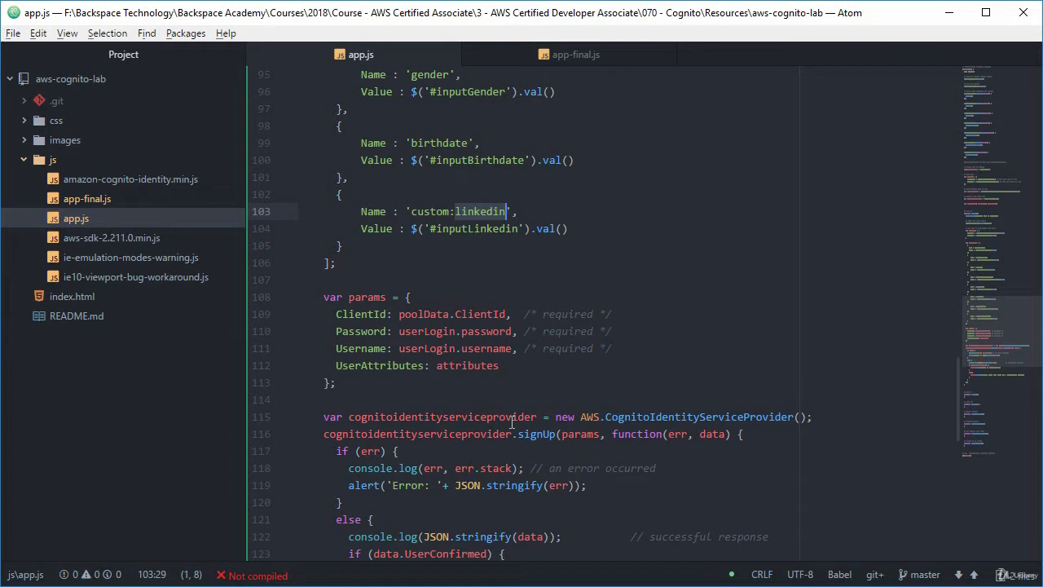
mouse_move(529, 486)
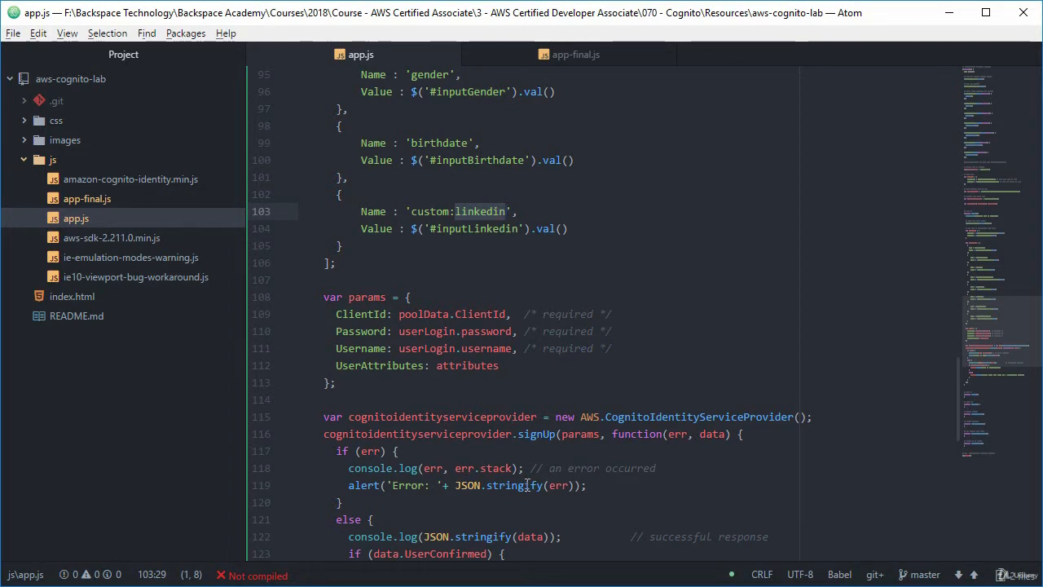
scroll("down", 3)
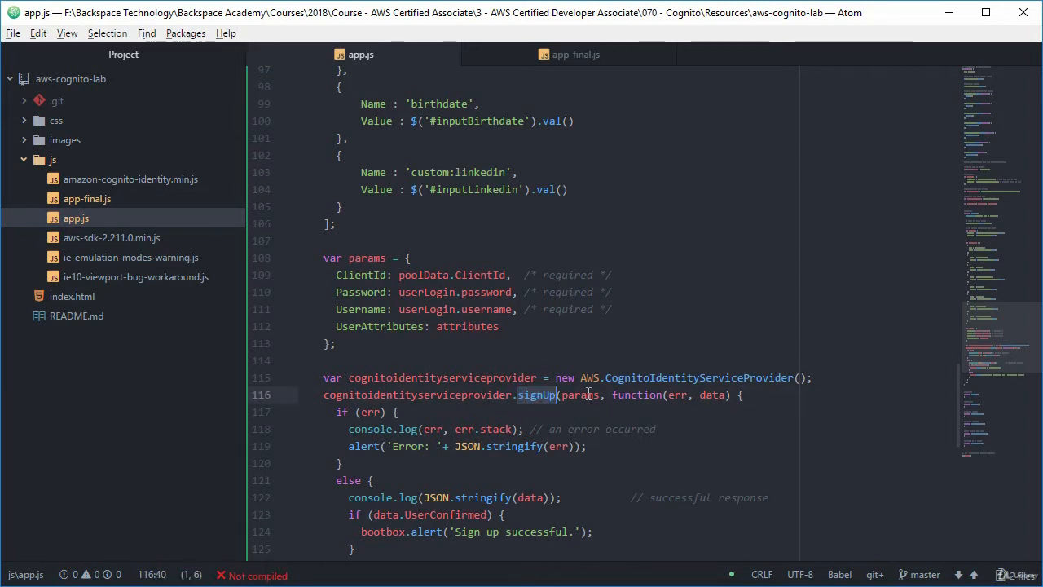
scroll("down", 3)
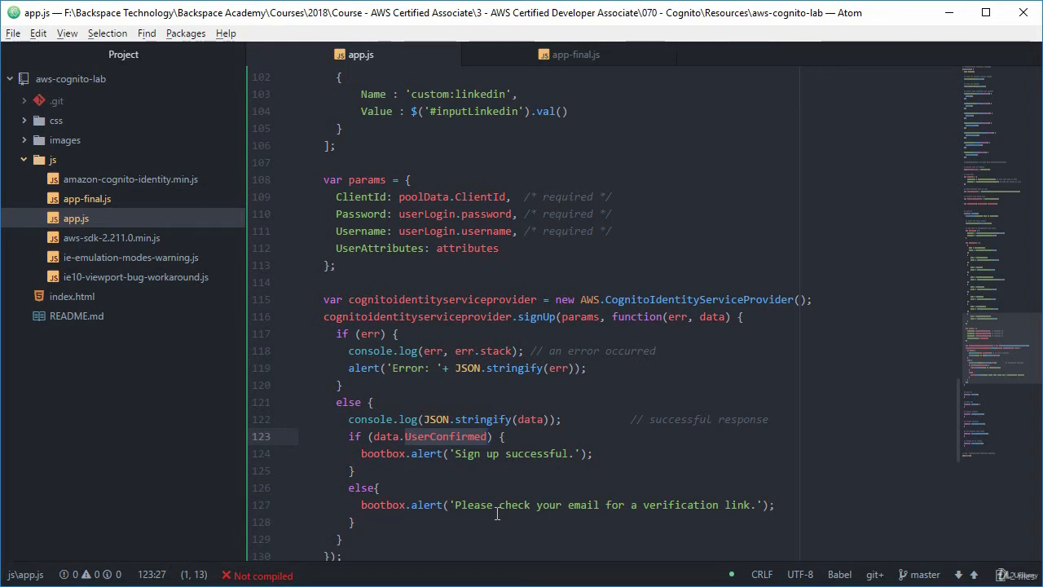
scroll("down", 3)
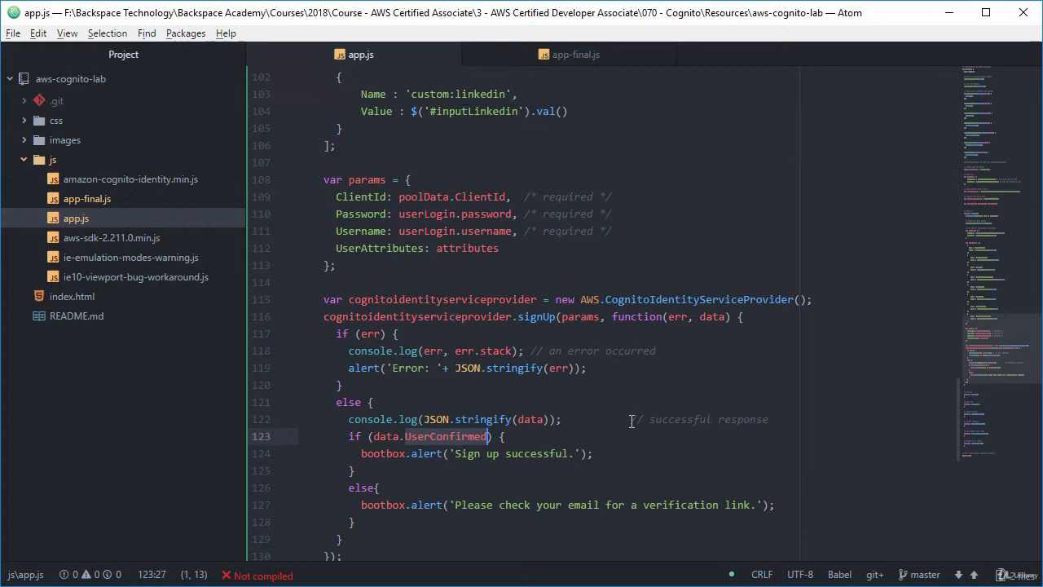
left_click(595, 300)
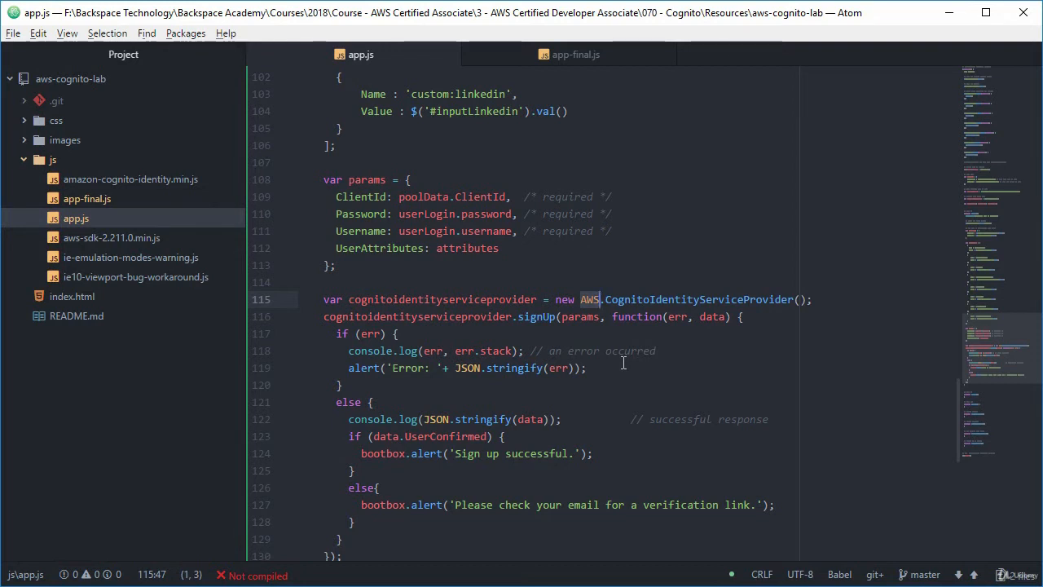
Set UserPoolId in app.js to the lab pool's ID ending sBTs2O4Cm.
left_click(611, 196)
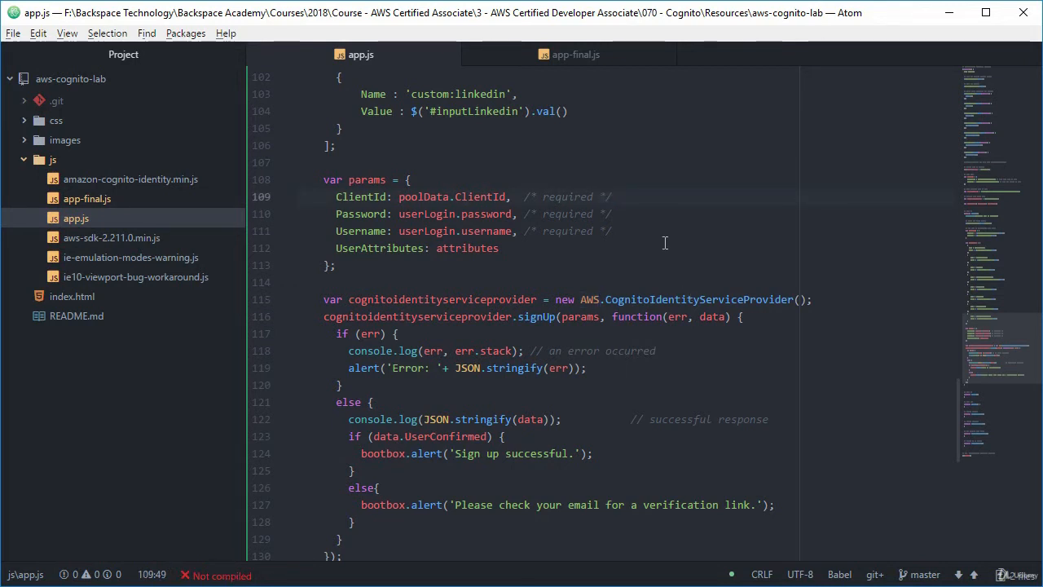
scroll("up", 3)
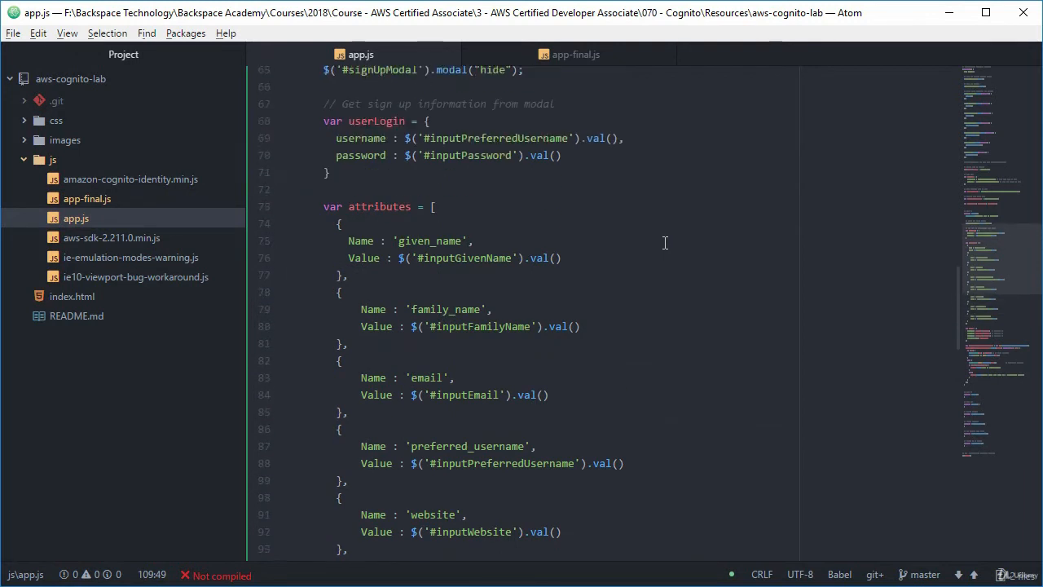
scroll("up", 3)
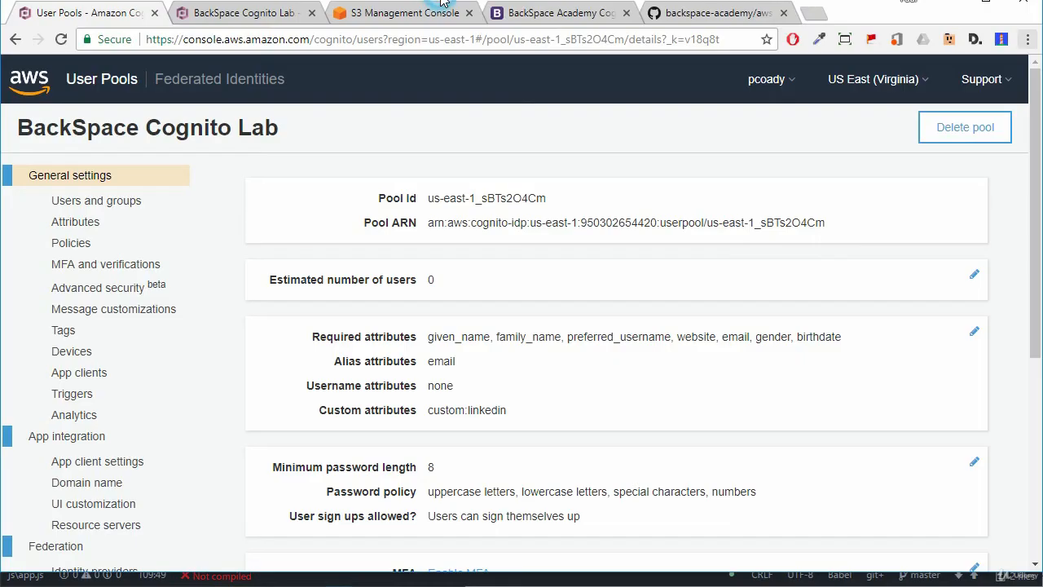
mouse_move(117, 176)
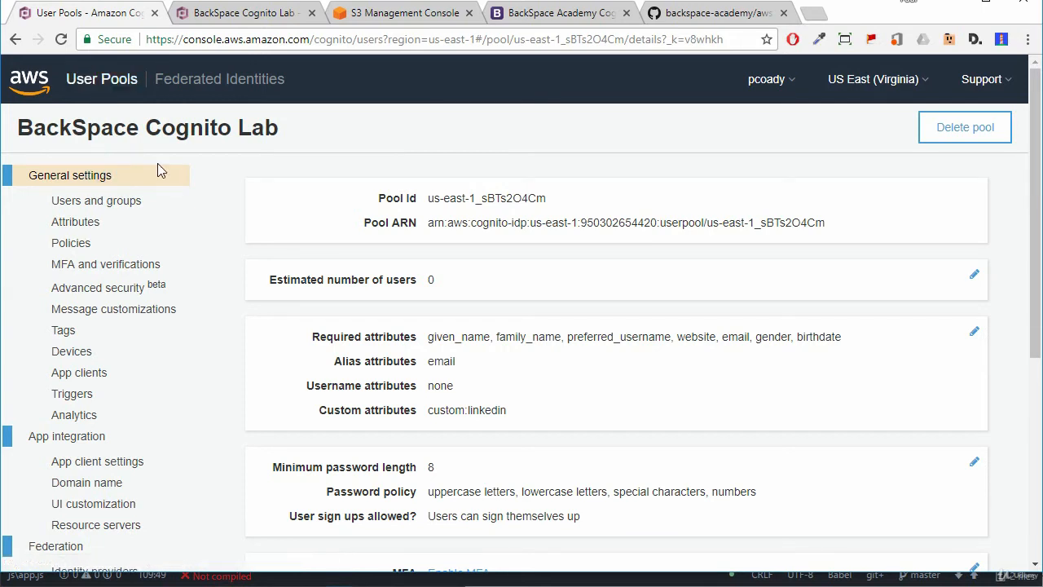
double_click(485, 199)
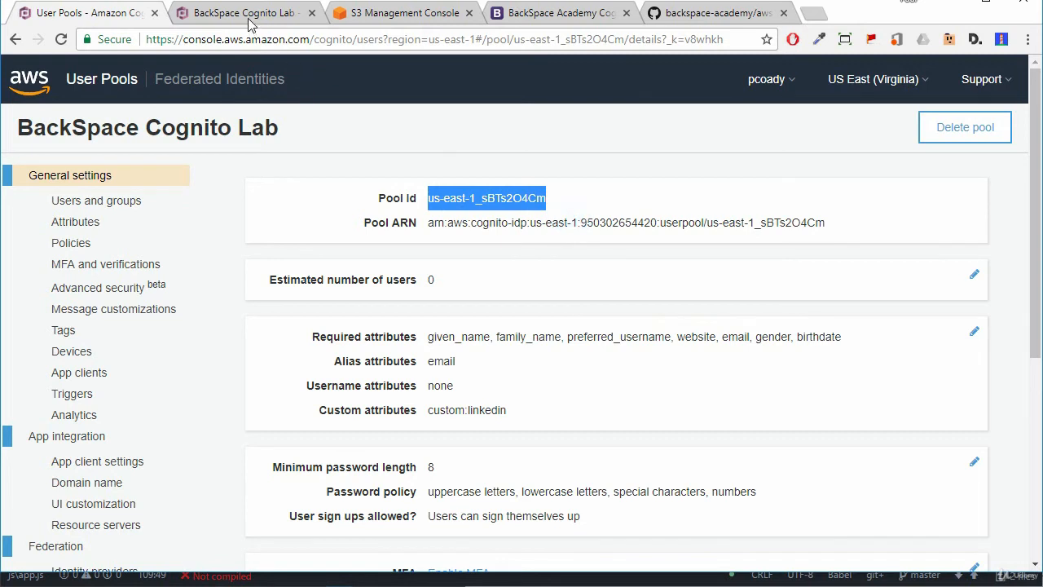
mouse_move(269, 15)
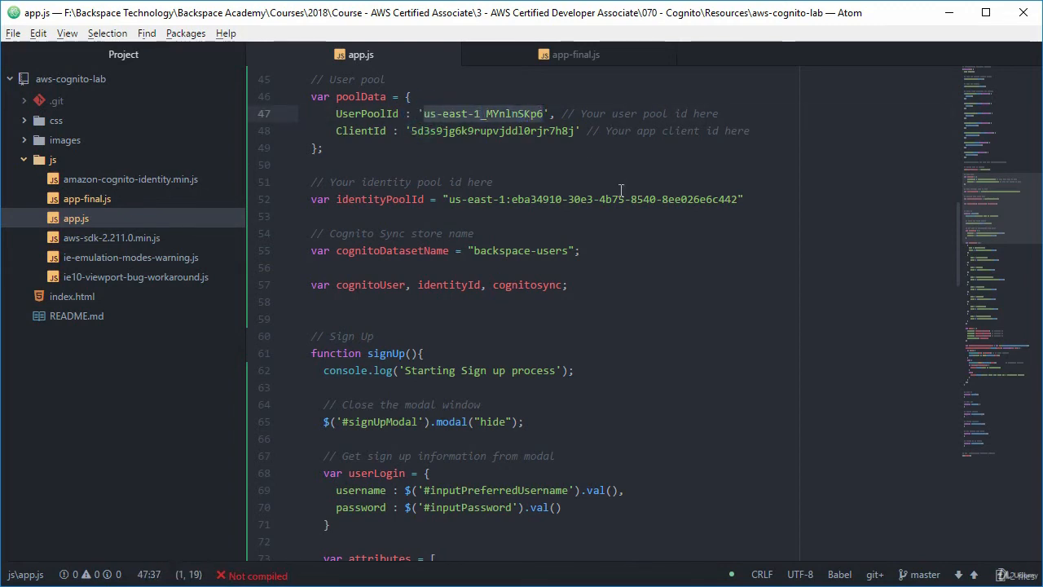
type("sBTs2O4Cm")
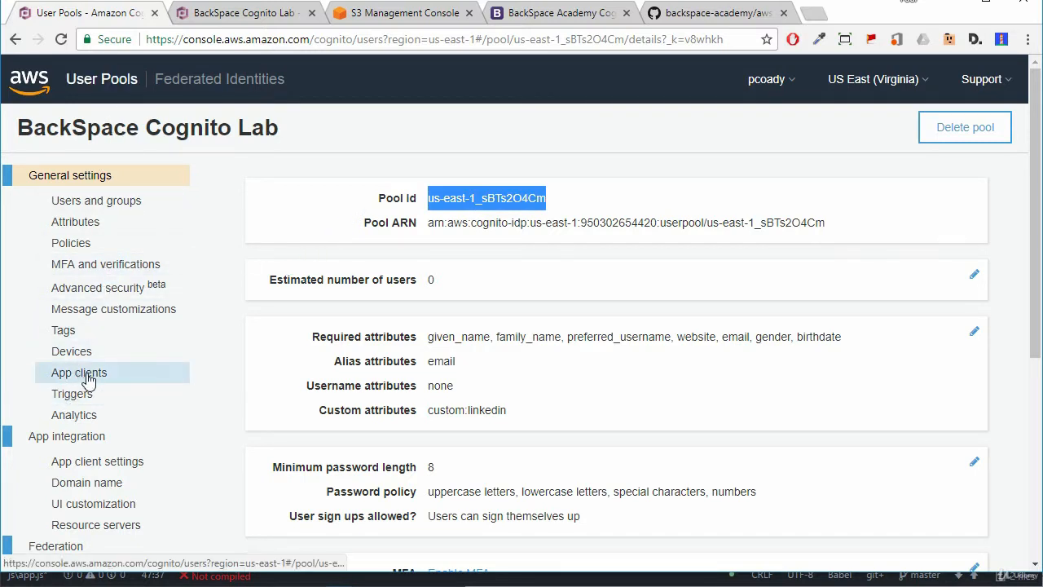
Set ClientId in app.js to the app client ID 2un0thkkdim96aalek61hrln95.
left_click(78, 372)
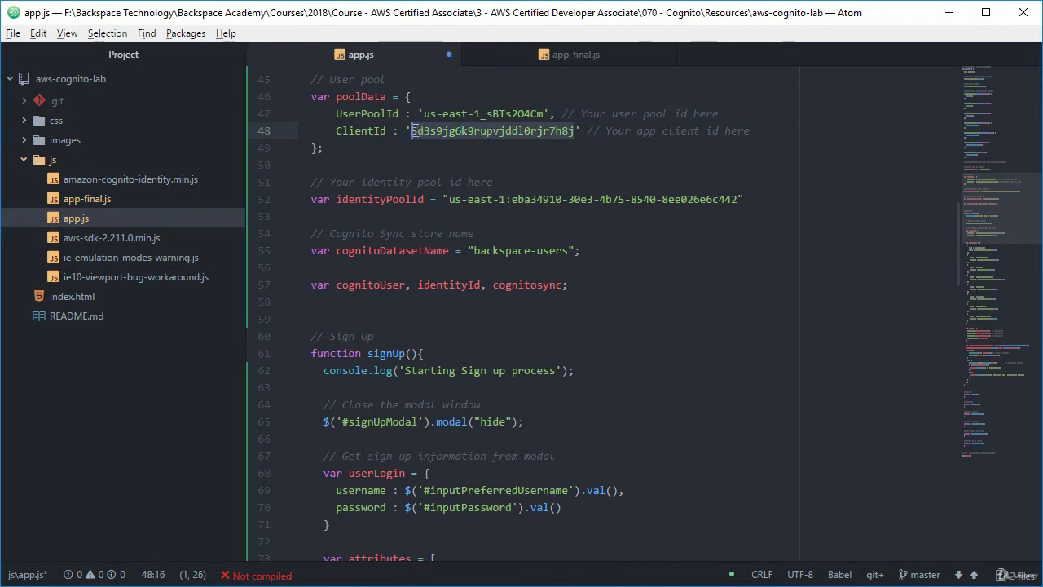
type("2un0thkkdim96aalek61hrln95")
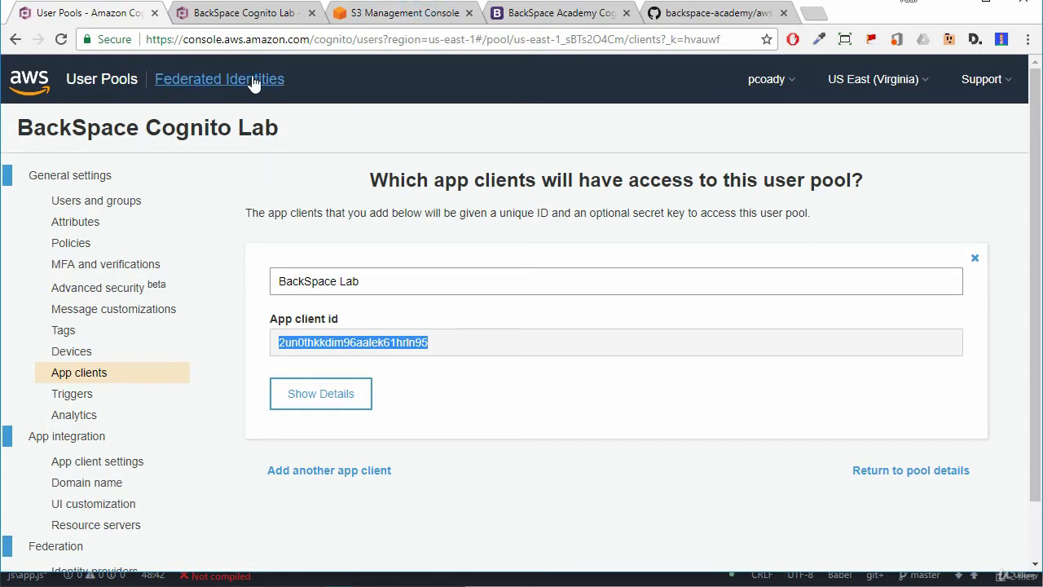
left_click(218, 78)
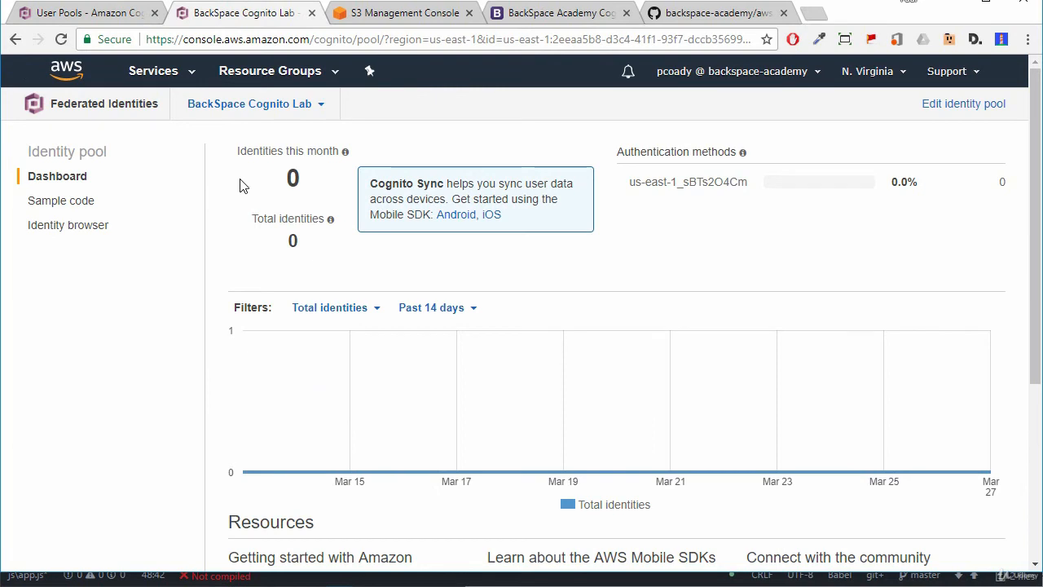
mouse_move(156, 220)
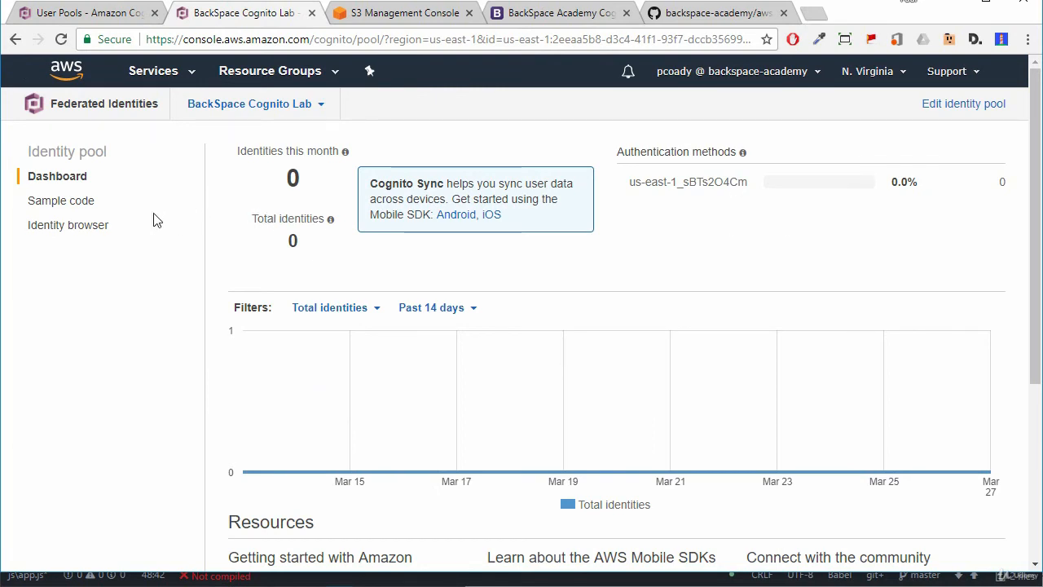
mouse_move(560, 231)
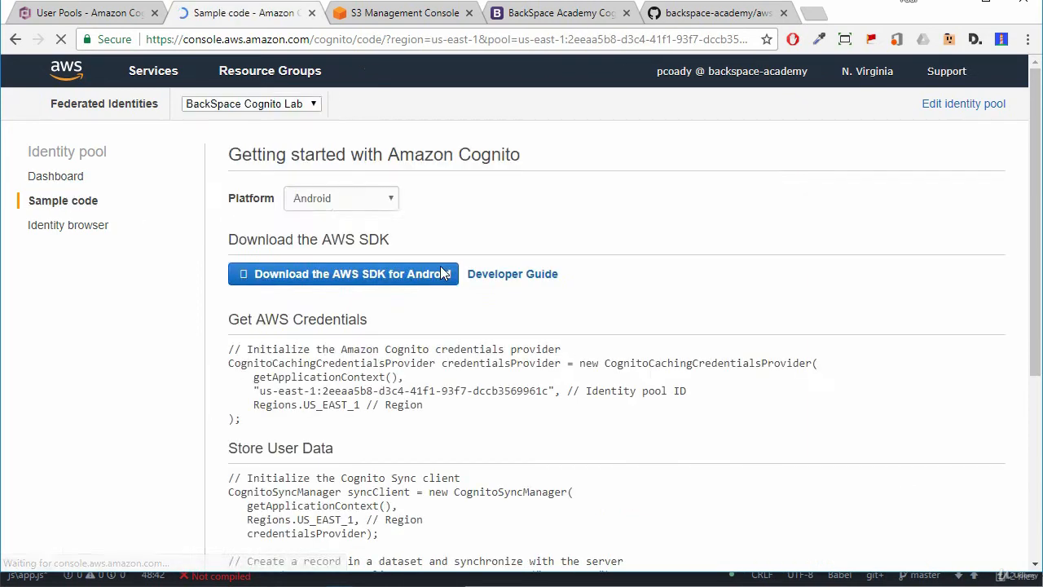
left_click(341, 199)
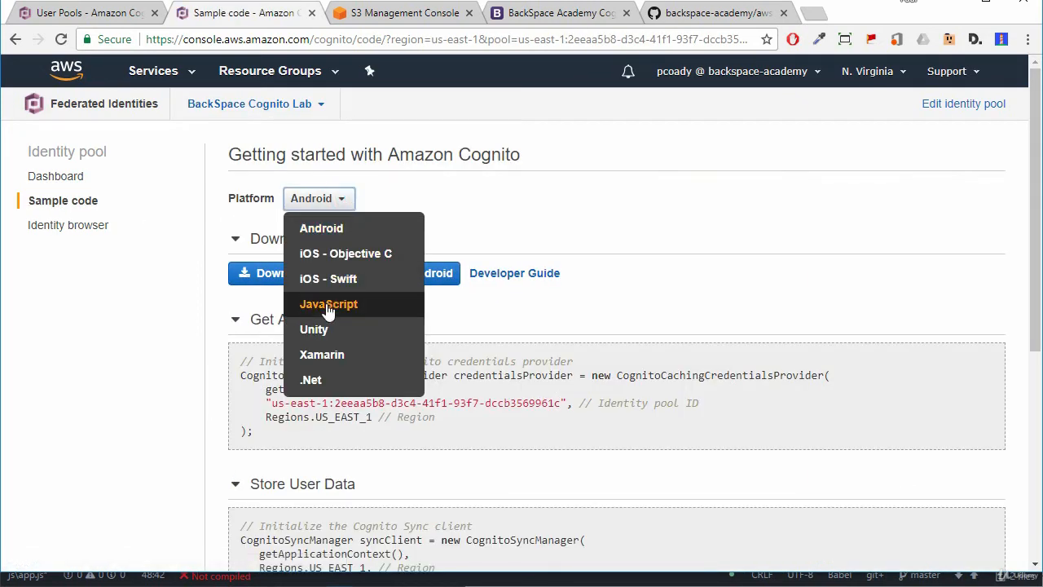
left_click(329, 303)
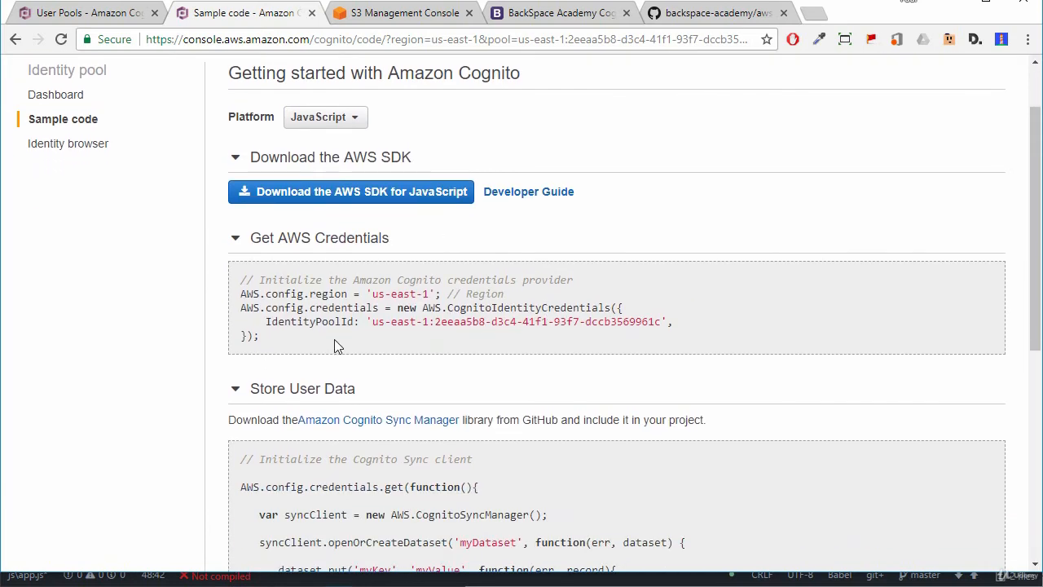
double_click(489, 321)
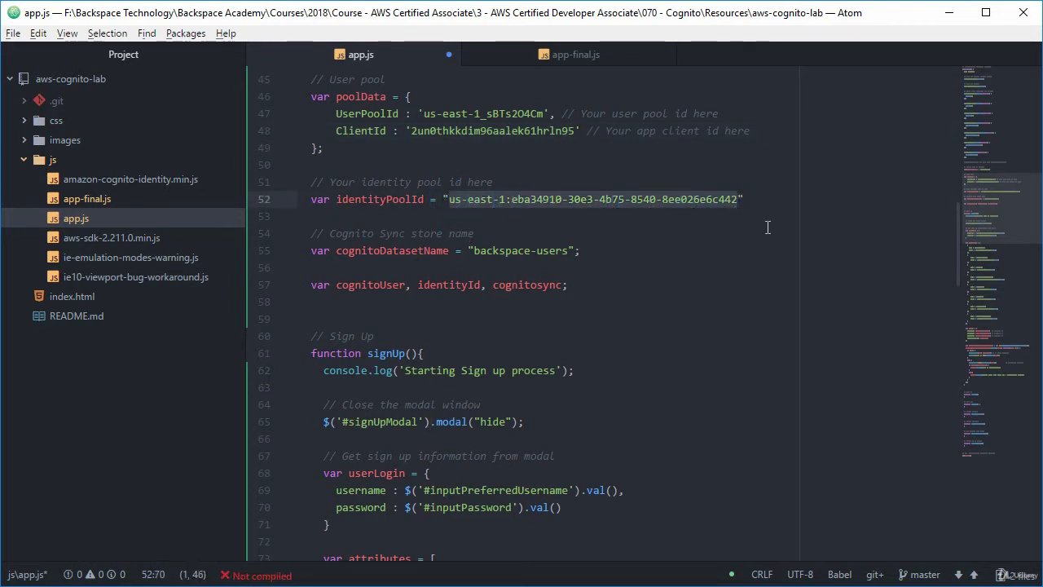
type("us-east-1:2eeaa5b8-d3c4-41f1-93f7-dccb3569961c")
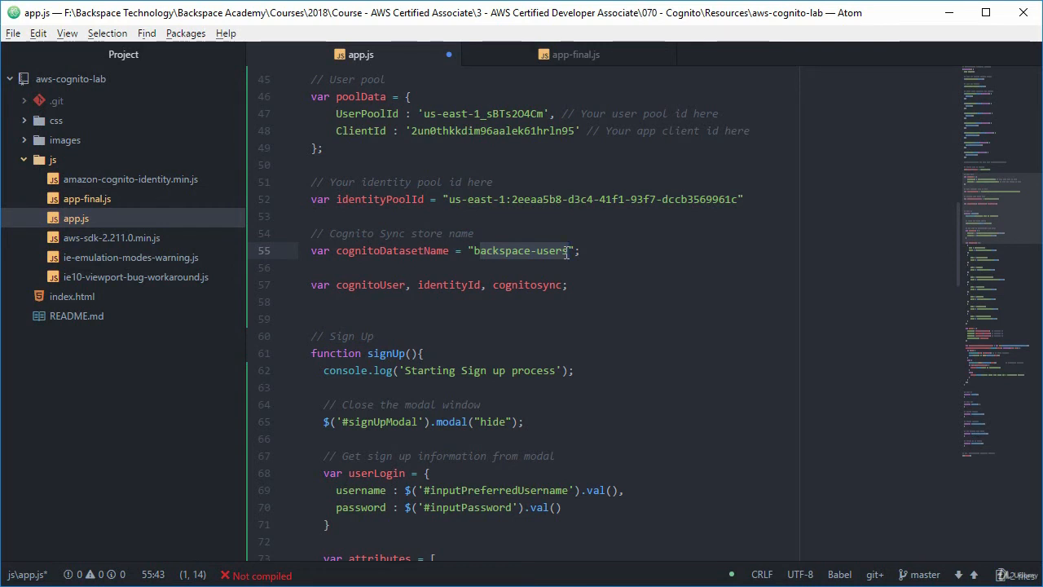
left_click(616, 335)
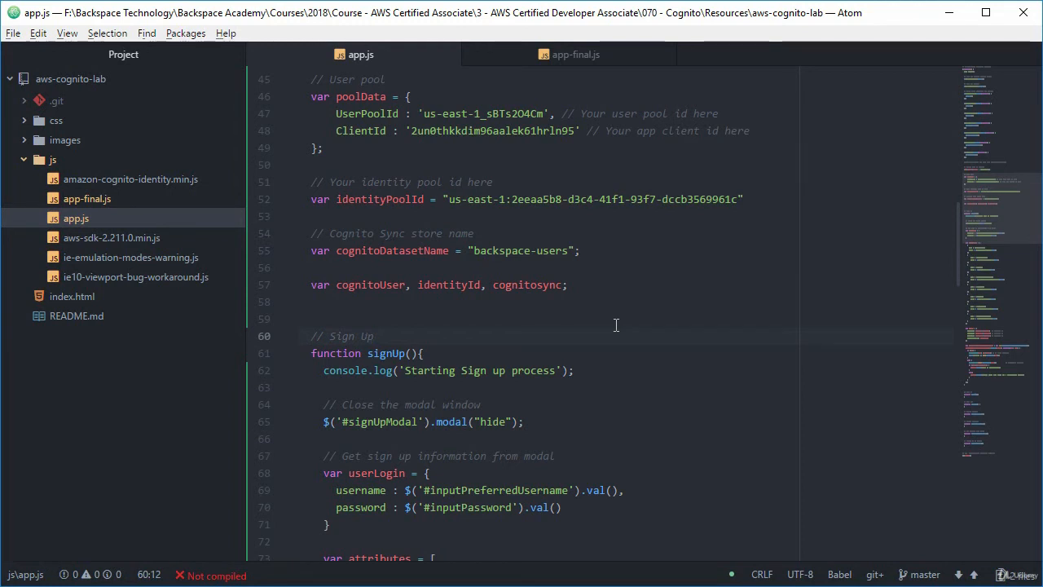
Go to the lab bucket's js folder in the S3 console.
left_click(374, 336)
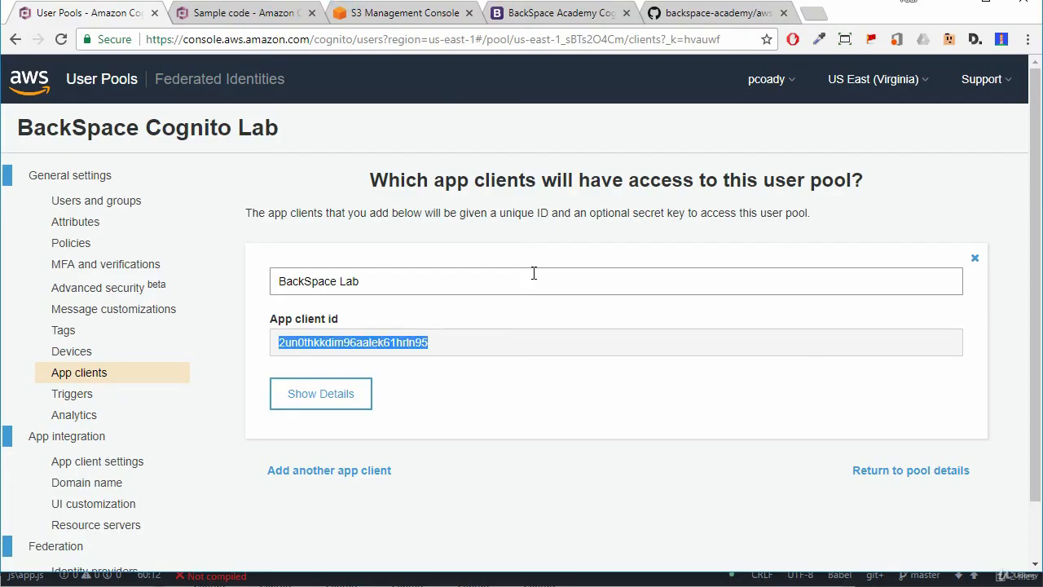
left_click(404, 13)
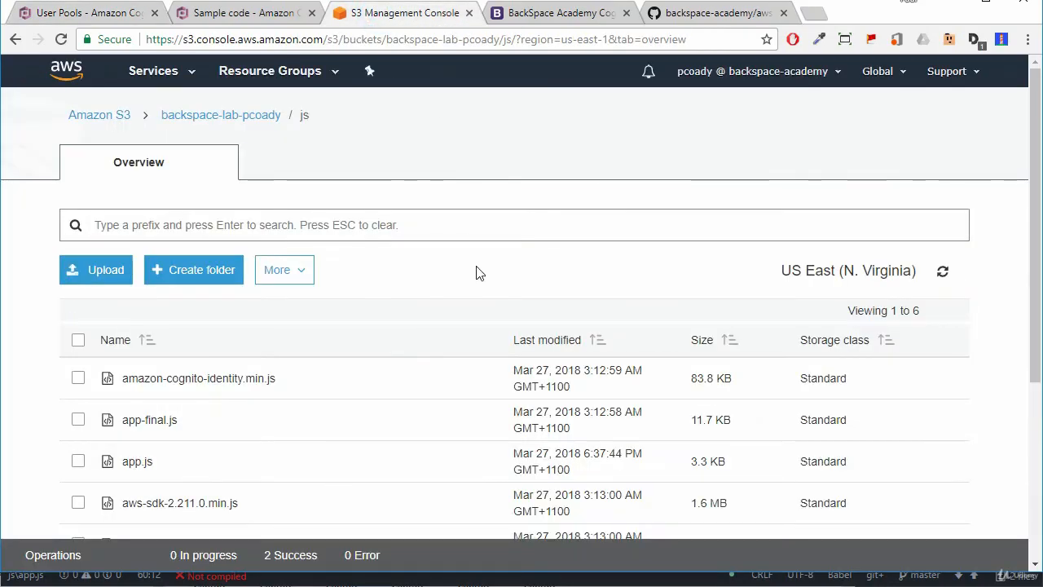
scroll("down", 3)
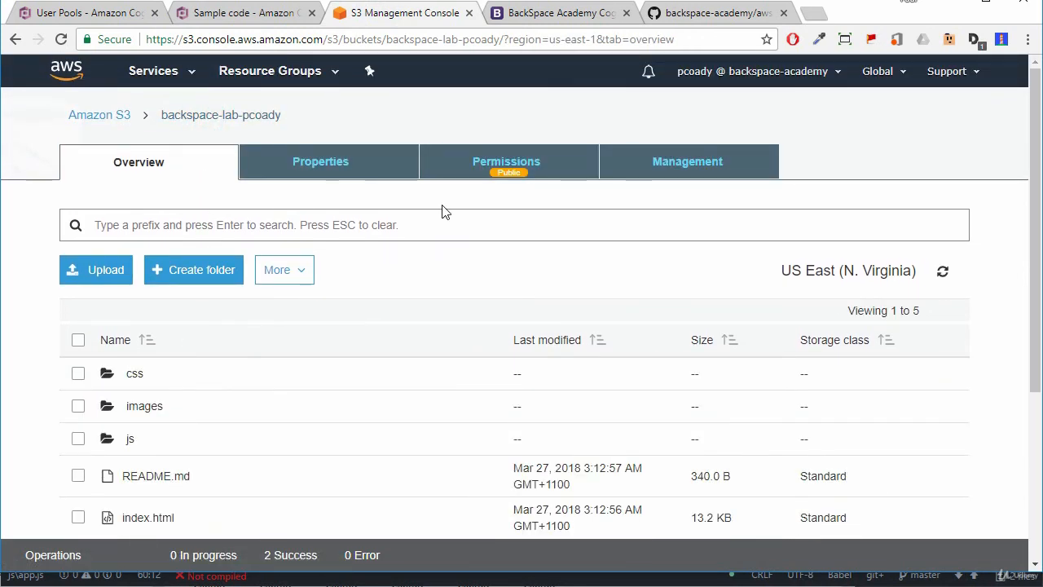
mouse_move(132, 444)
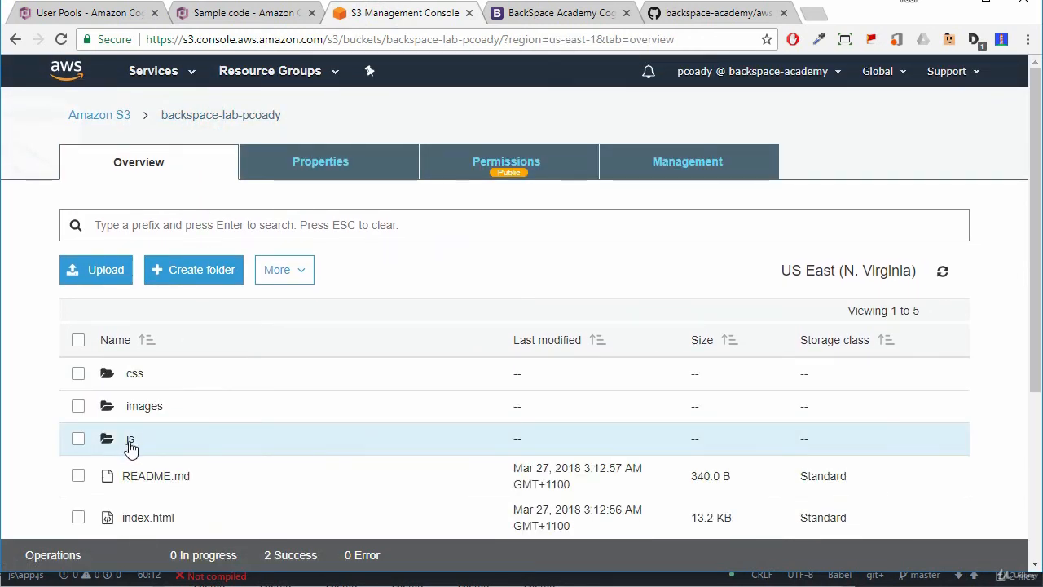
left_click(130, 439)
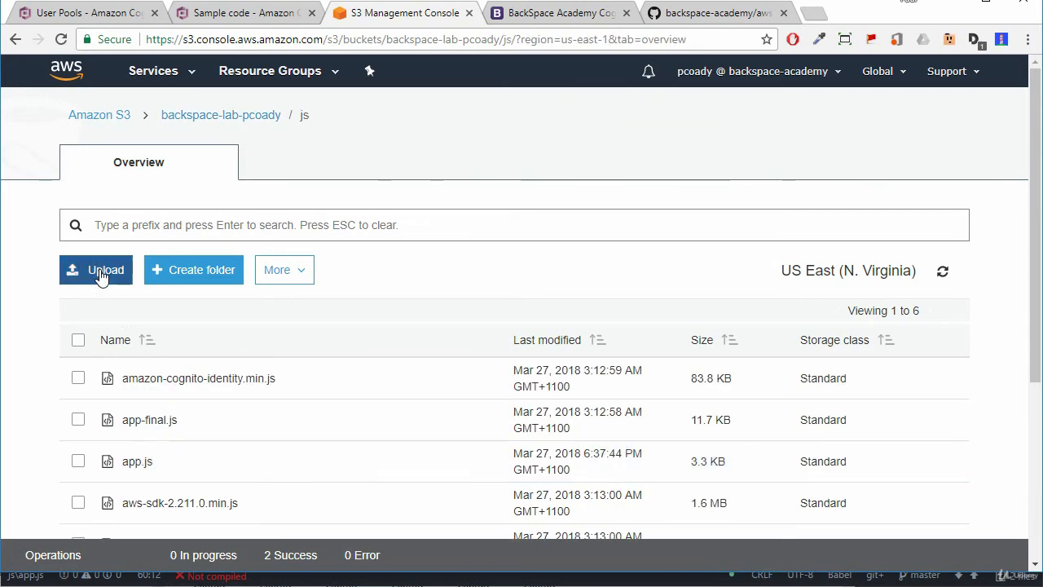
Upload the updated app.js into the js folder with default settings.
left_click(95, 271)
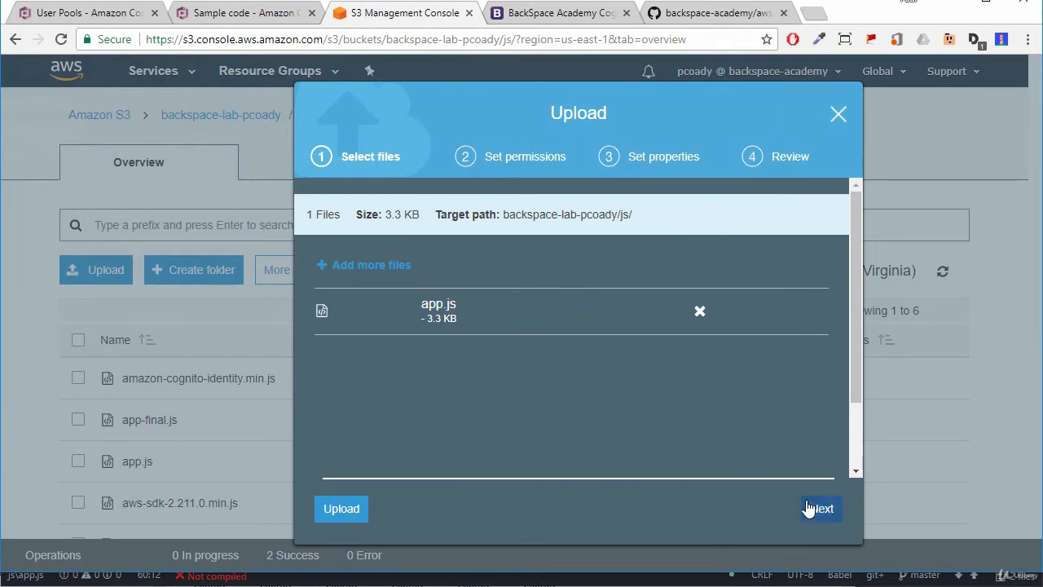
left_click(818, 509)
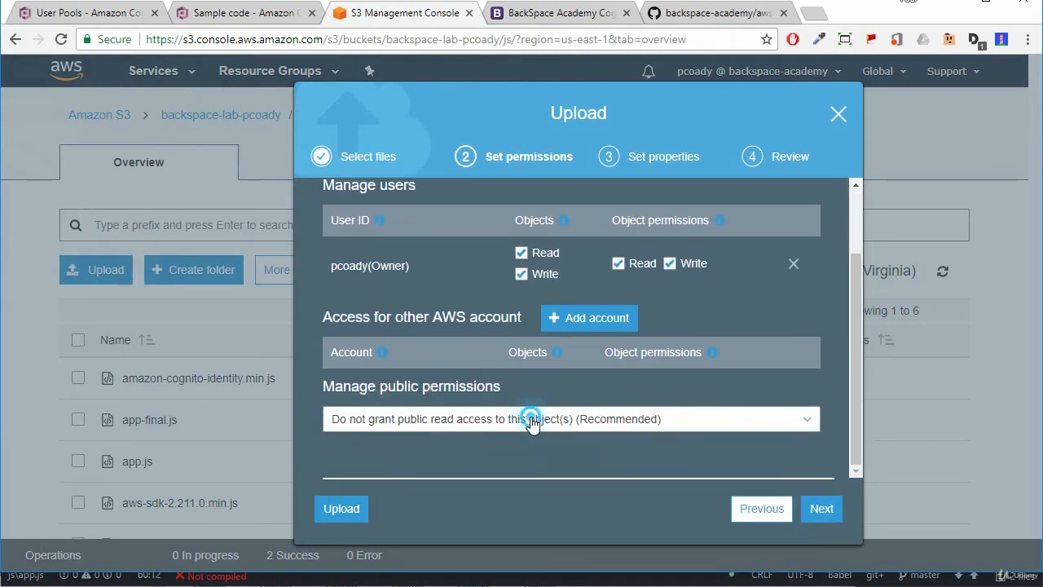
left_click(821, 508)
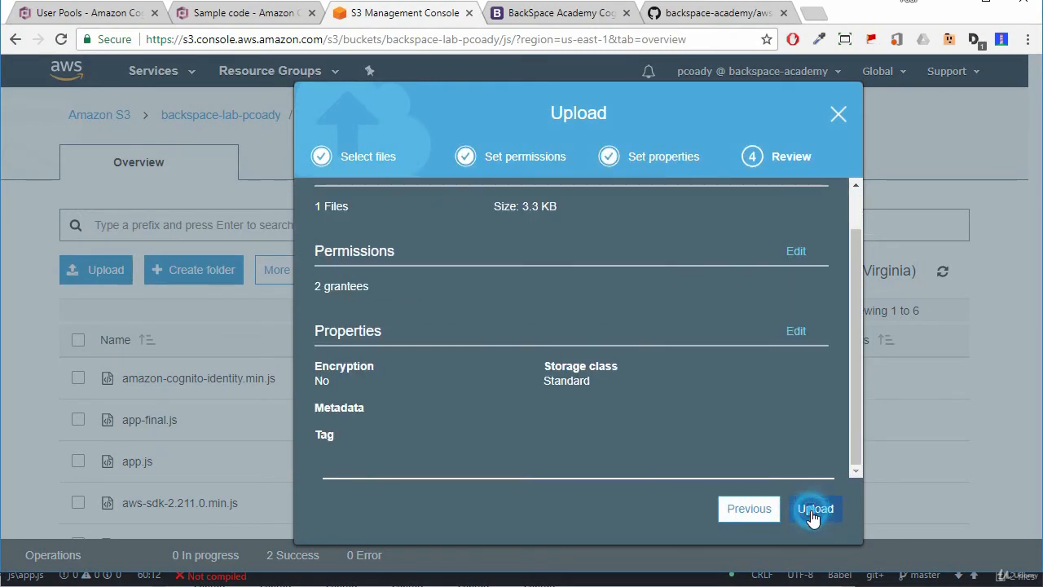
left_click(815, 509)
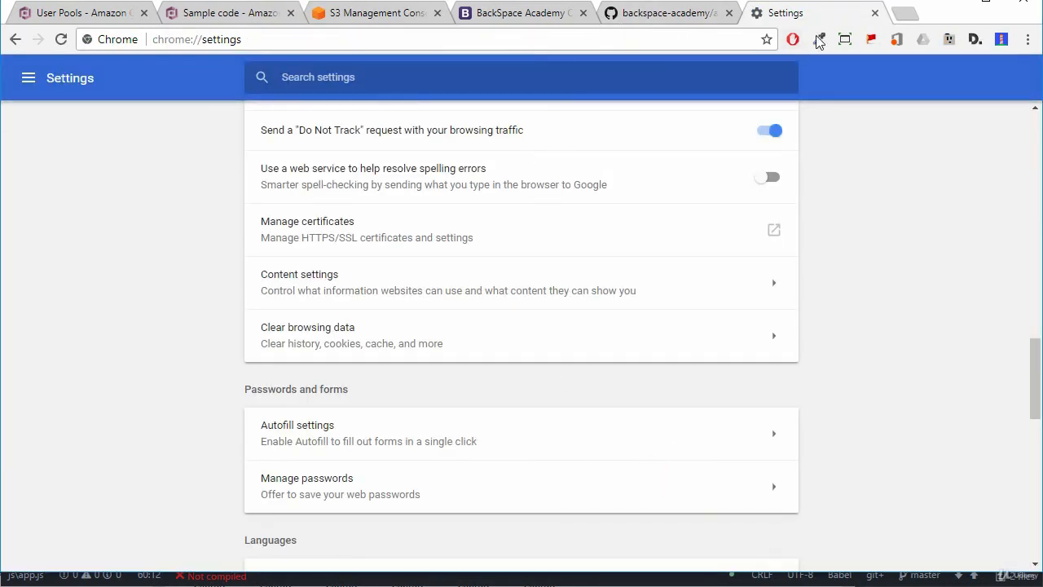
left_click(378, 13)
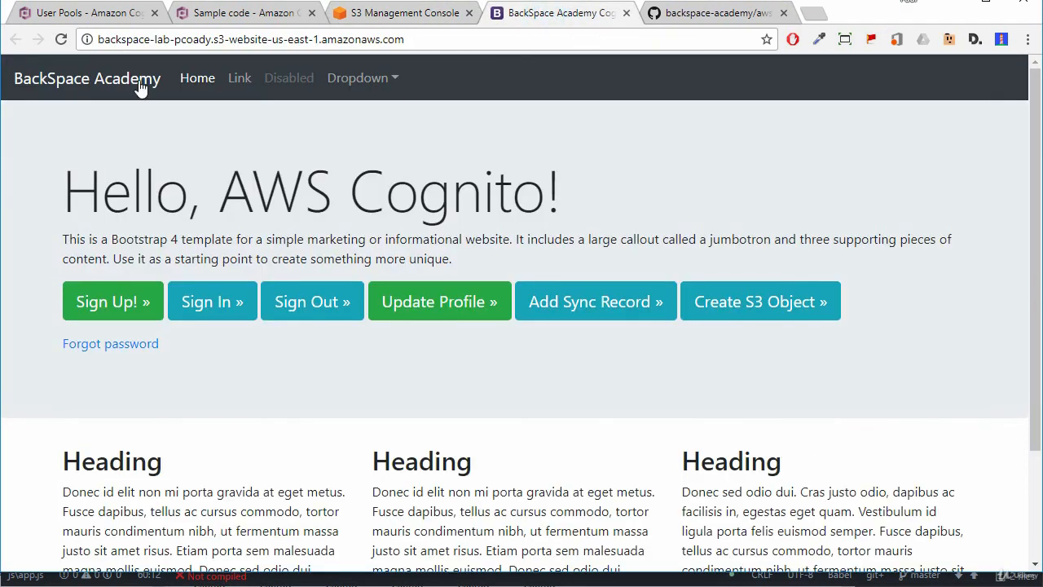
mouse_move(62, 39)
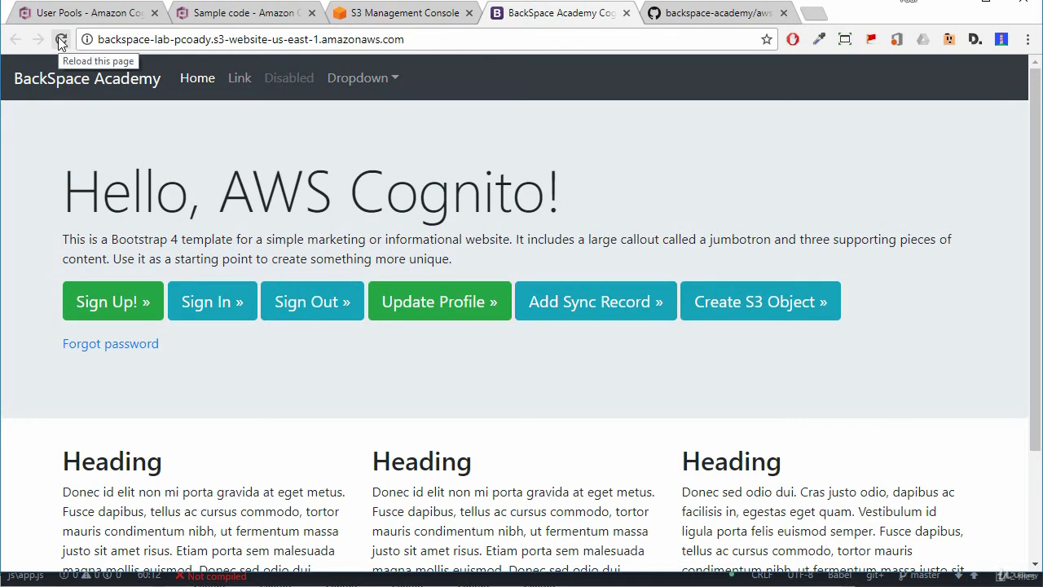
left_click(62, 40)
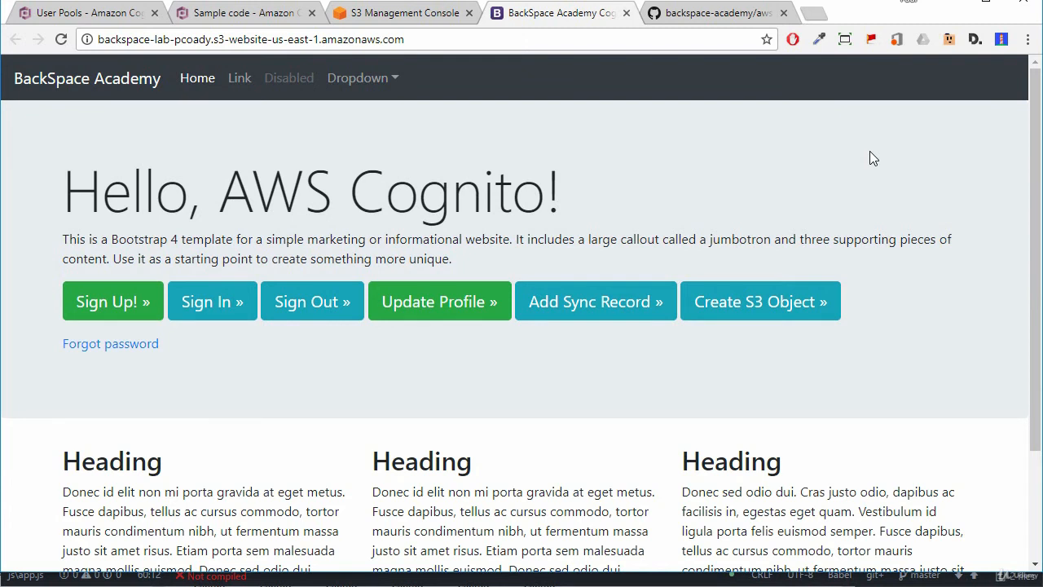
mouse_move(831, 161)
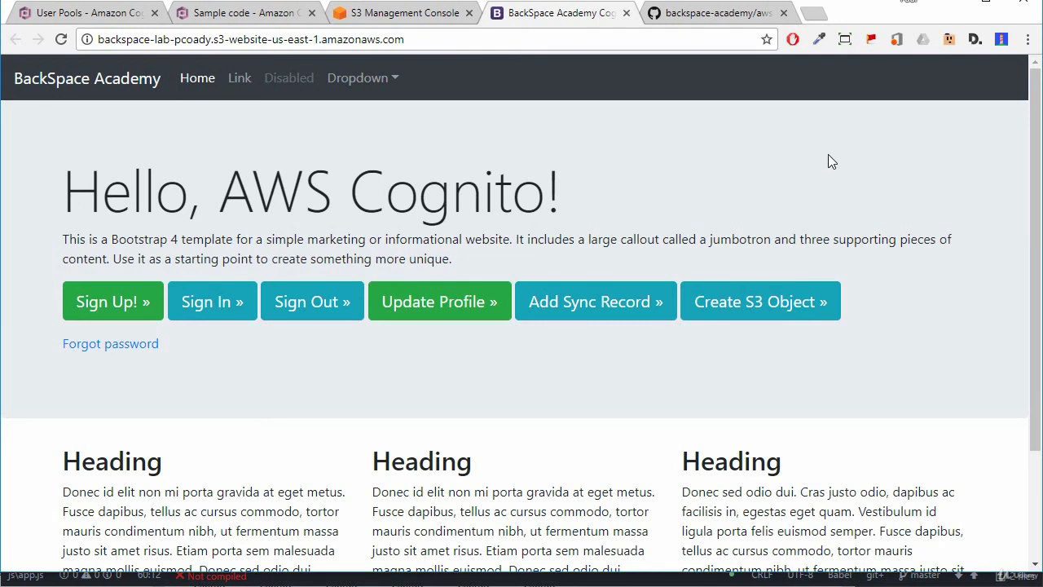
mouse_move(293, 430)
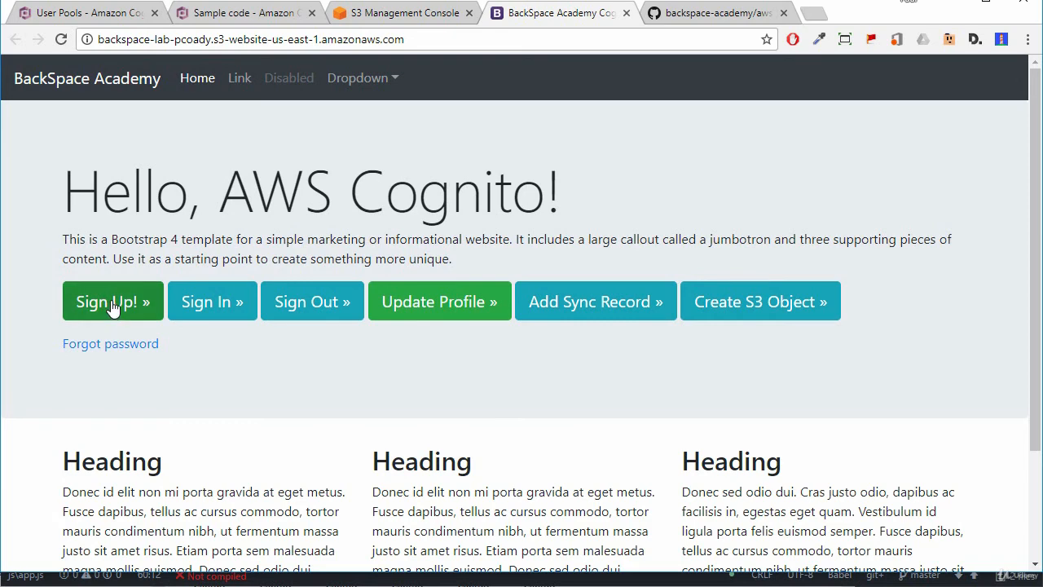
left_click(112, 300)
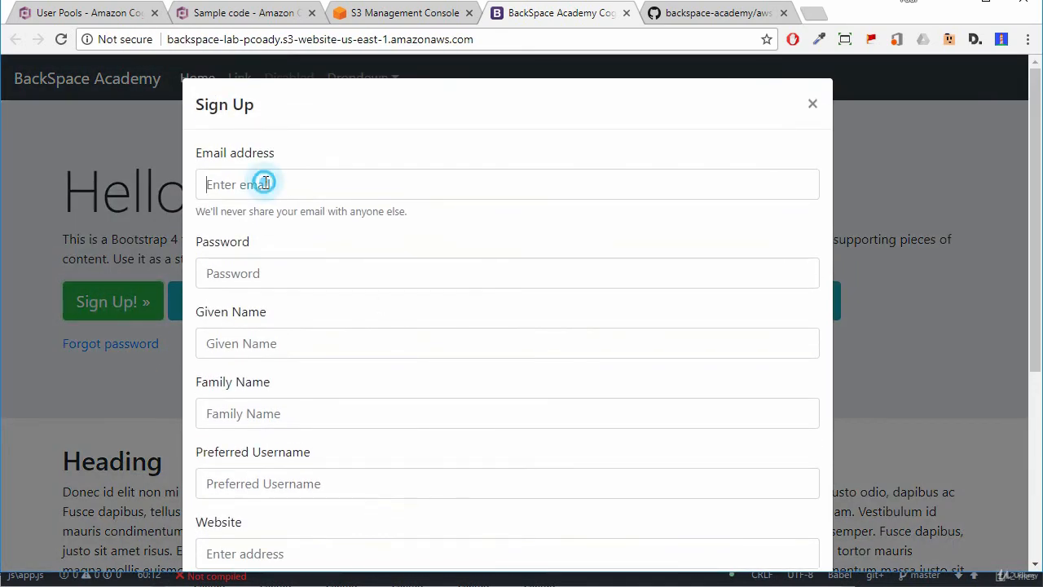
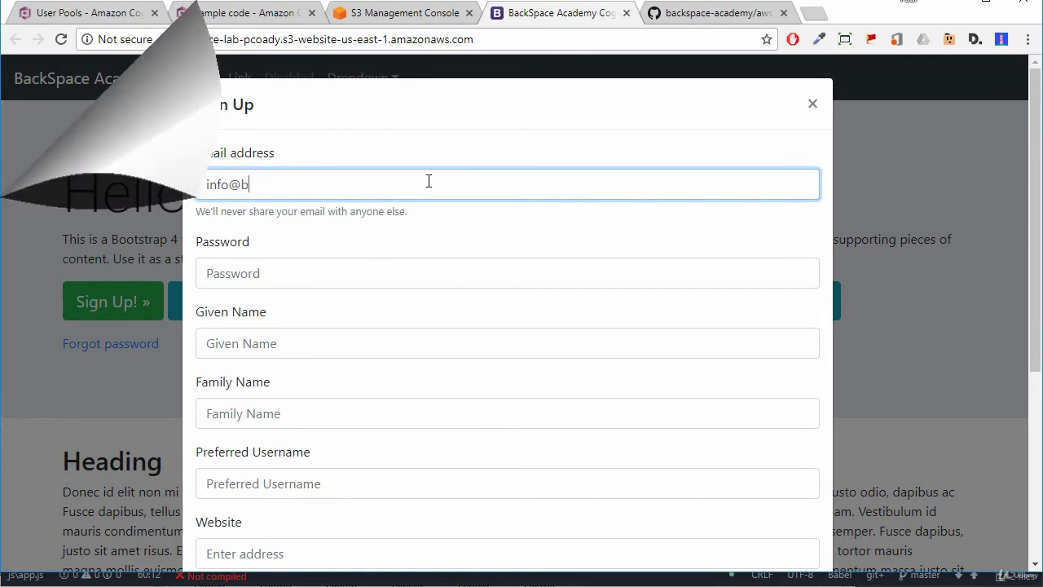
scroll("down", 3)
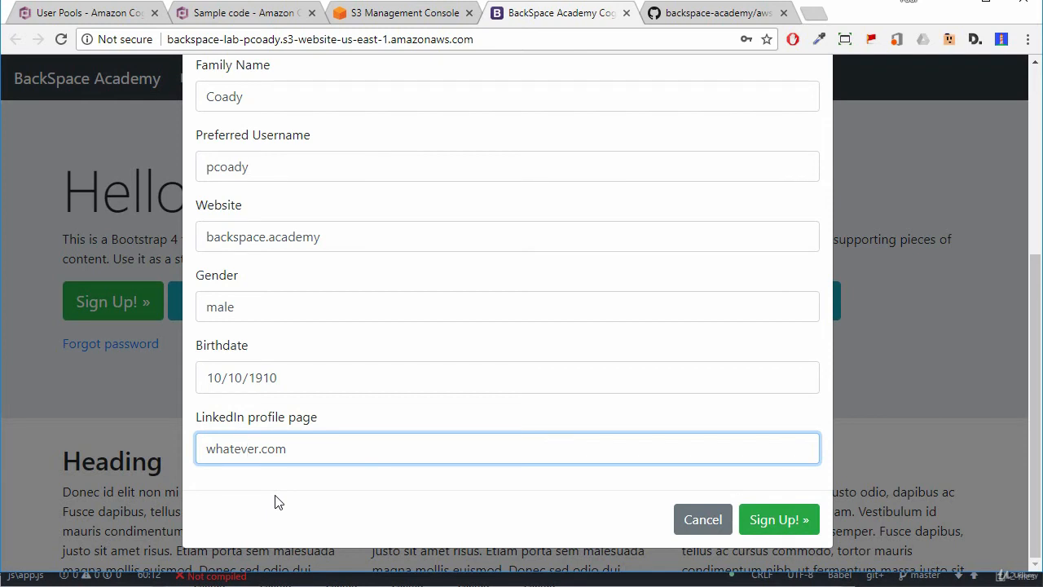
scroll("up", 3)
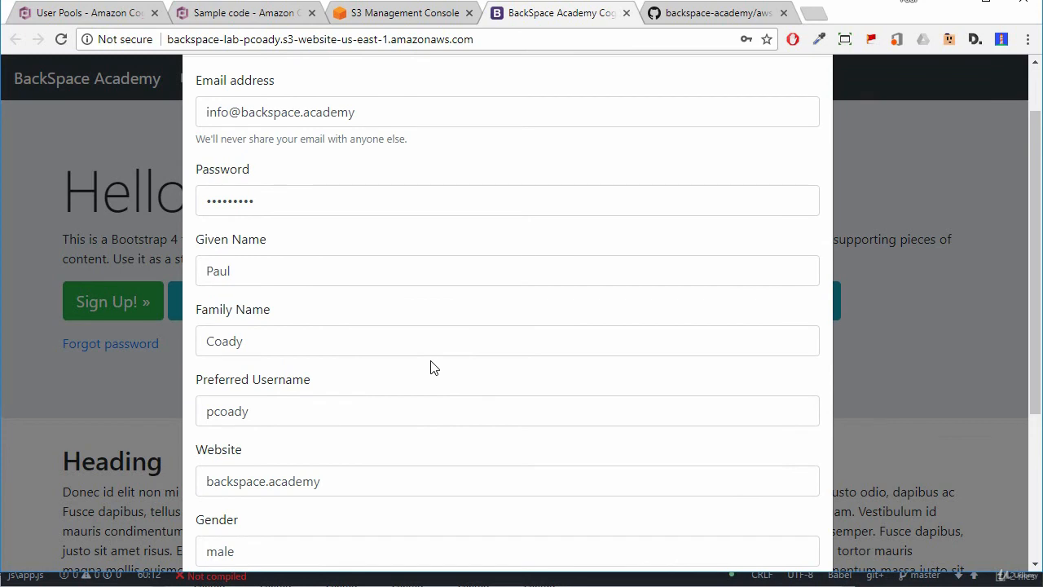
scroll("down", 3)
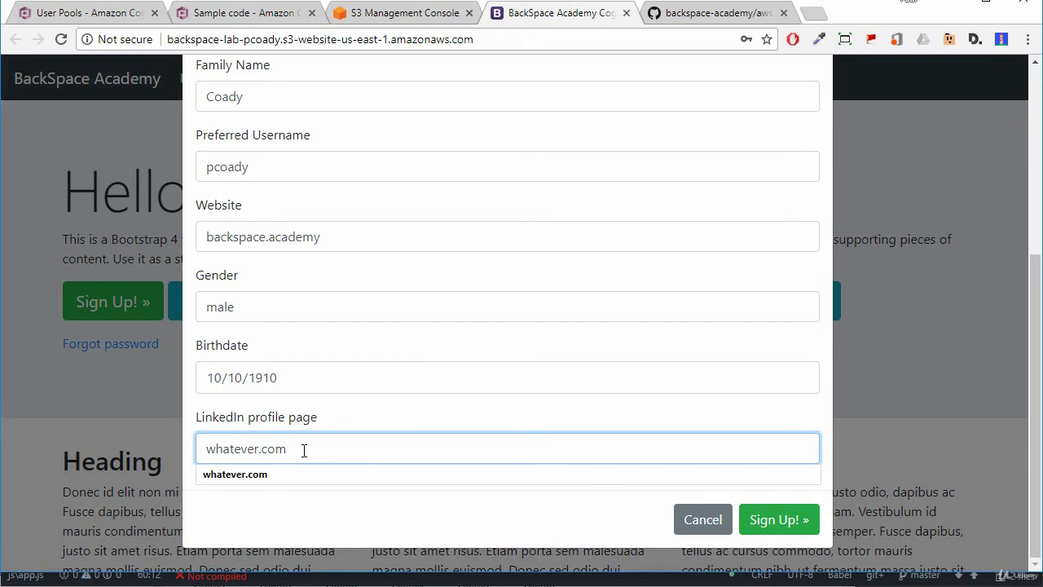
mouse_move(365, 448)
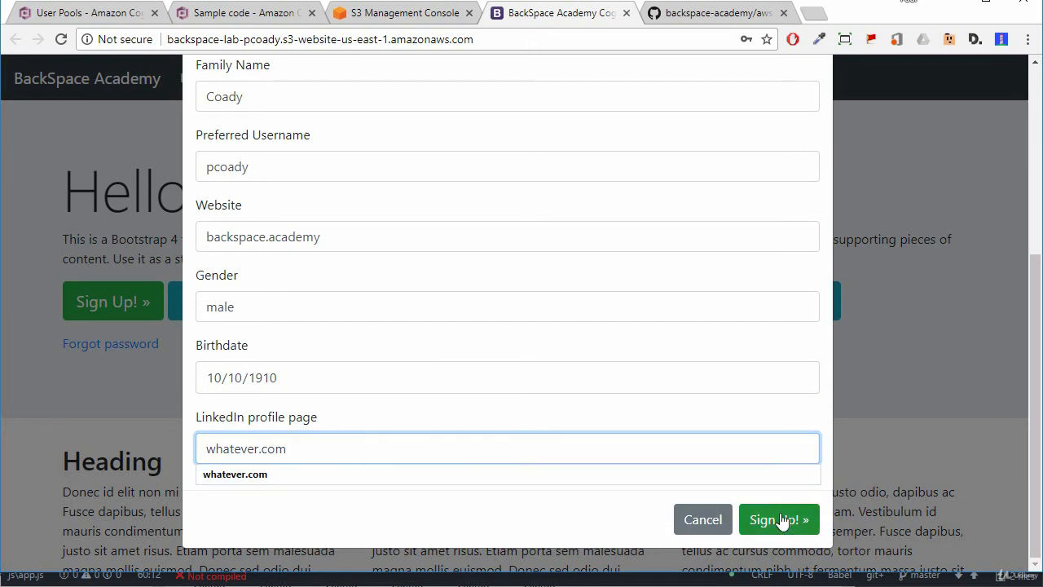
left_click(779, 519)
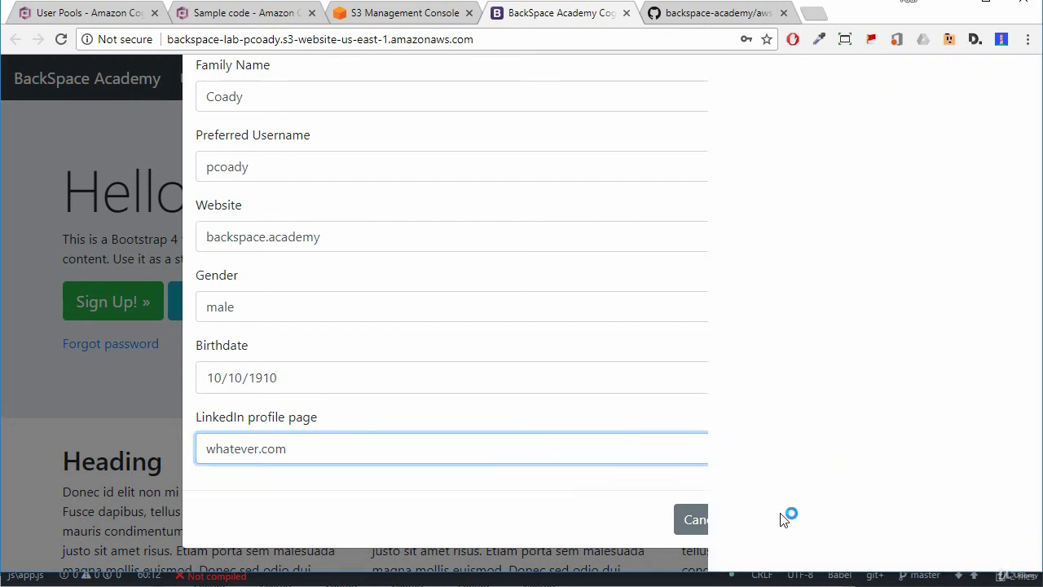
Submit the sign-up form with the console open and dismiss the verification-email notice; UserConfirmed logs false.
key("F12")
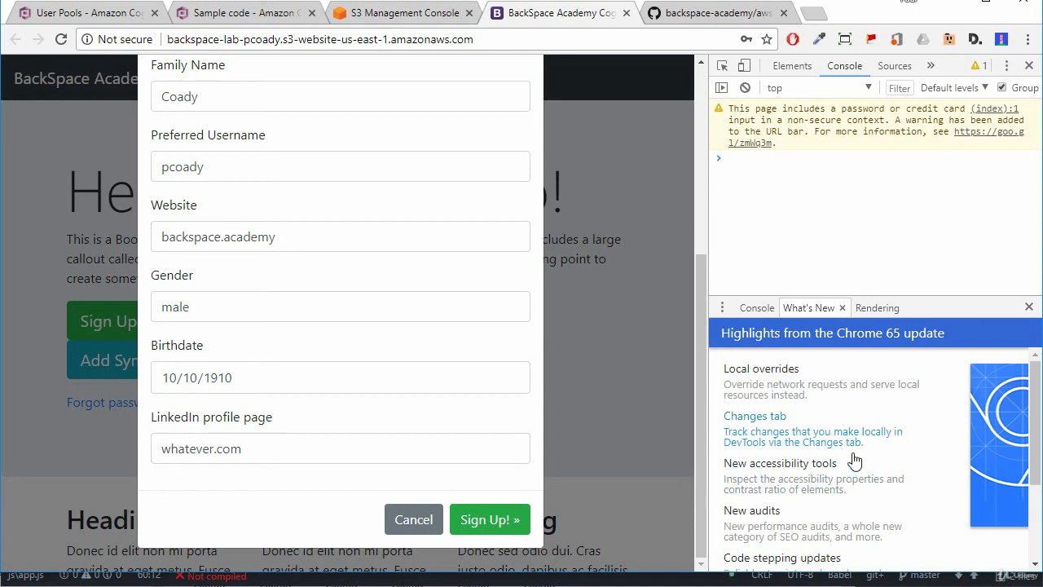
left_click(489, 519)
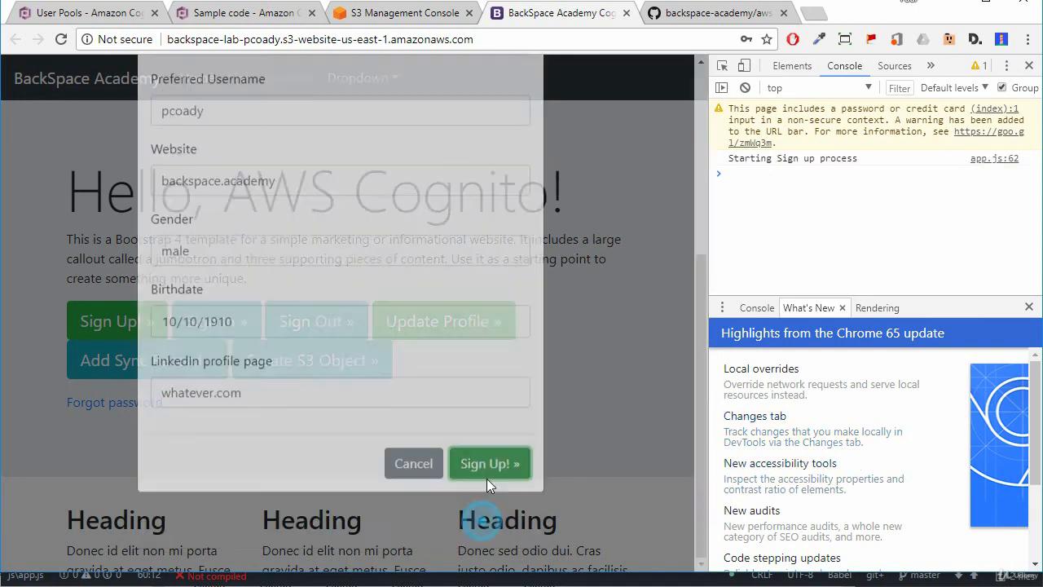
left_click(489, 463)
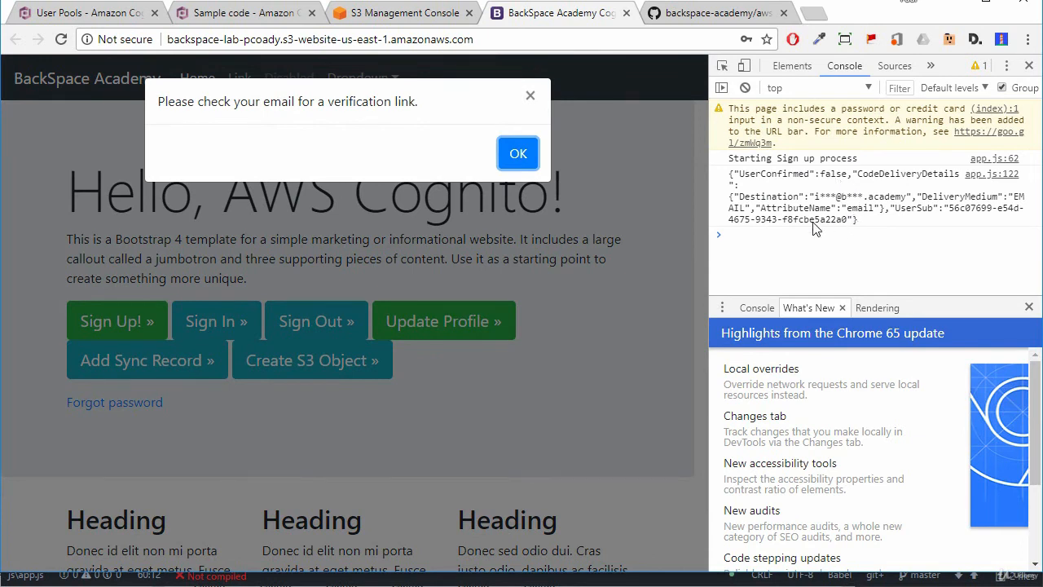
mouse_move(867, 227)
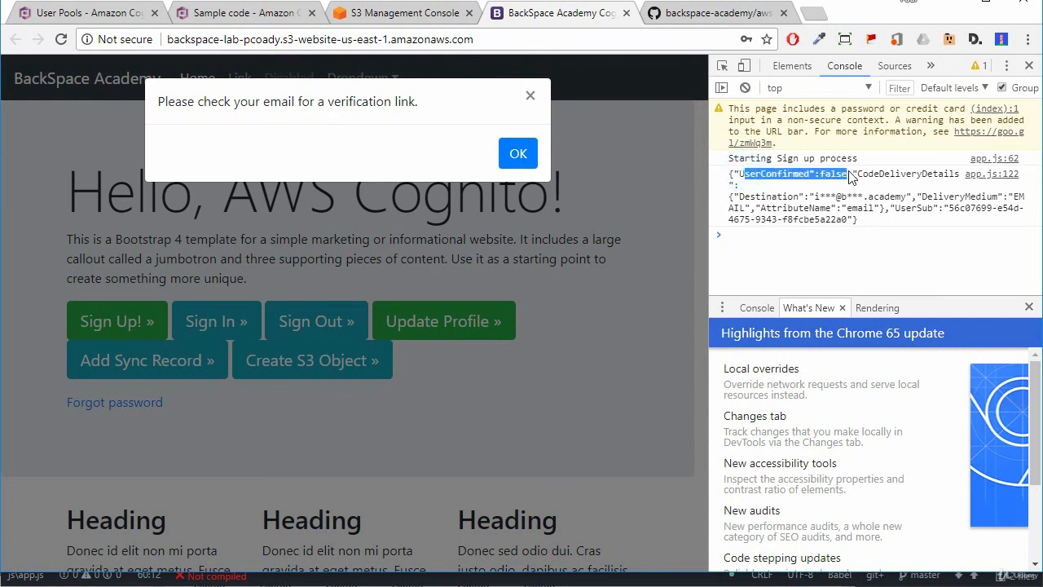
mouse_move(868, 215)
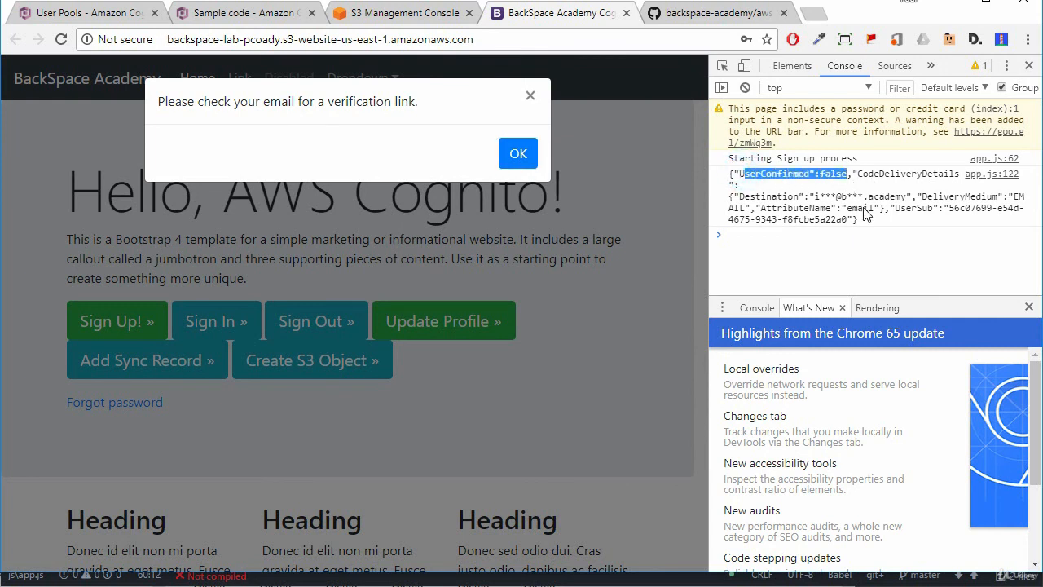
mouse_move(874, 210)
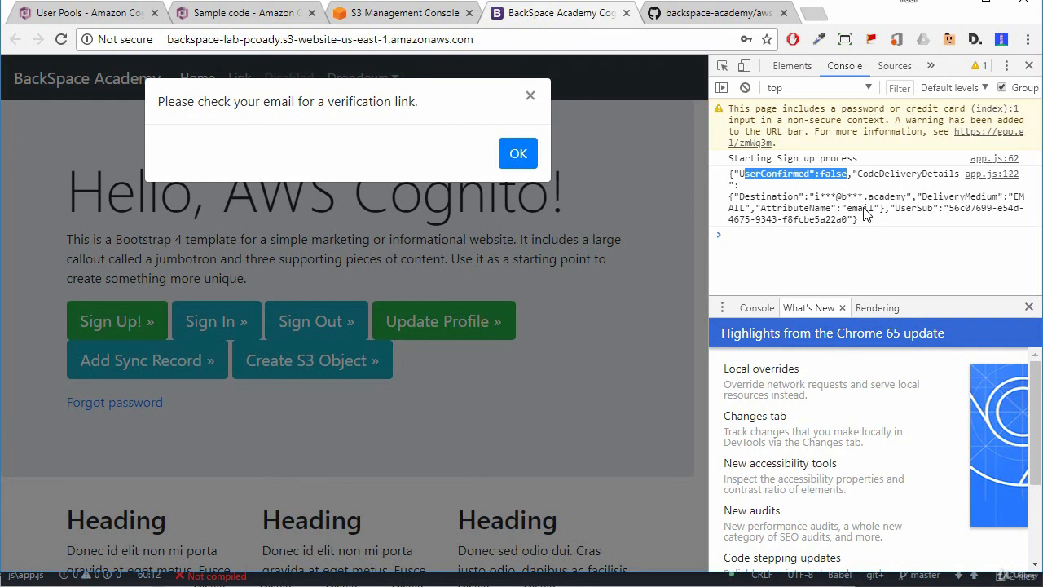
mouse_move(280, 189)
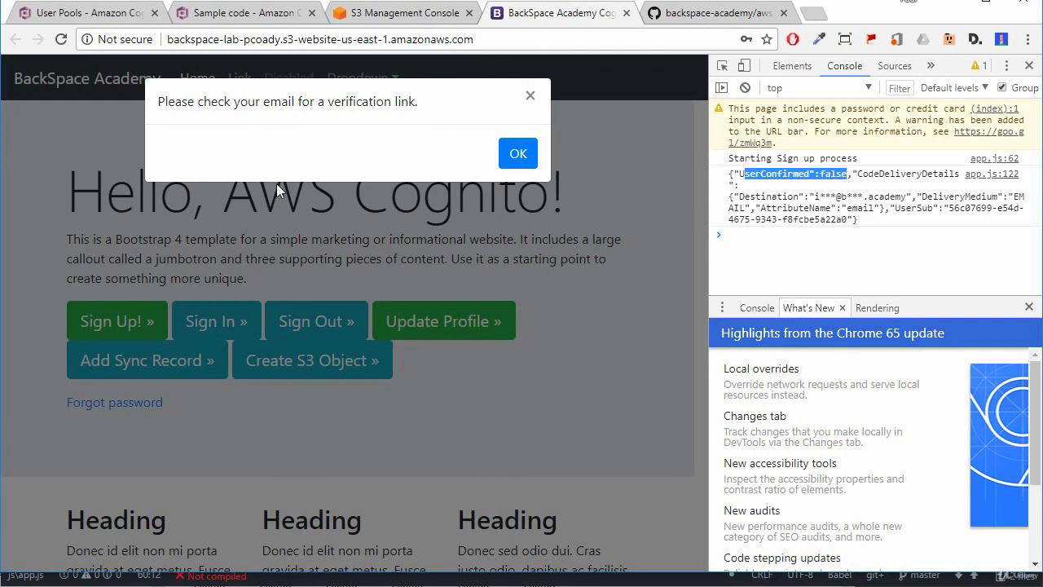
left_click(519, 153)
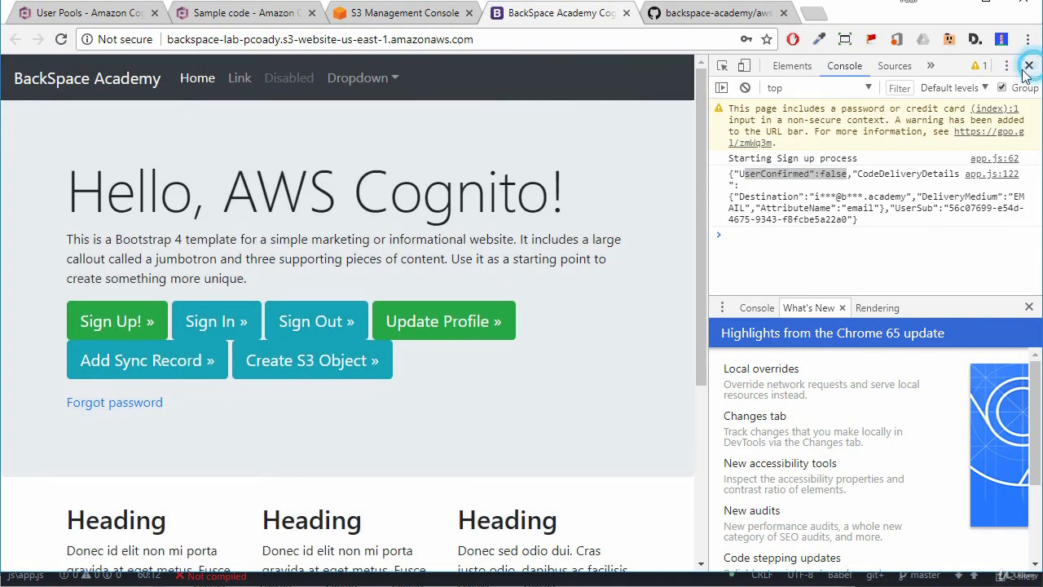
Show the pool's Users and groups list and refresh it so the new user appears as UNCONFIRMED.
left_click(1029, 65)
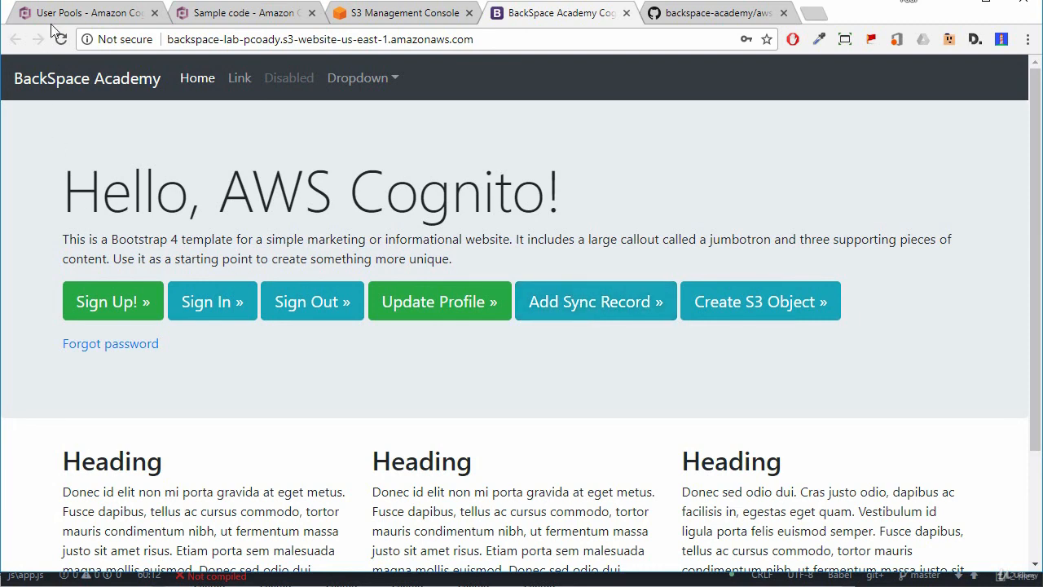
left_click(81, 13)
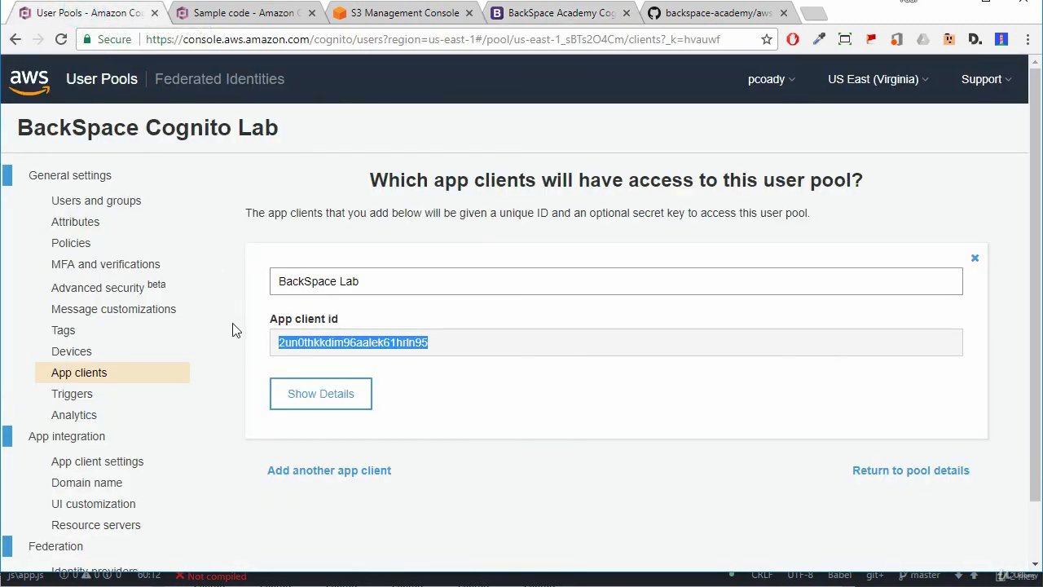
left_click(97, 201)
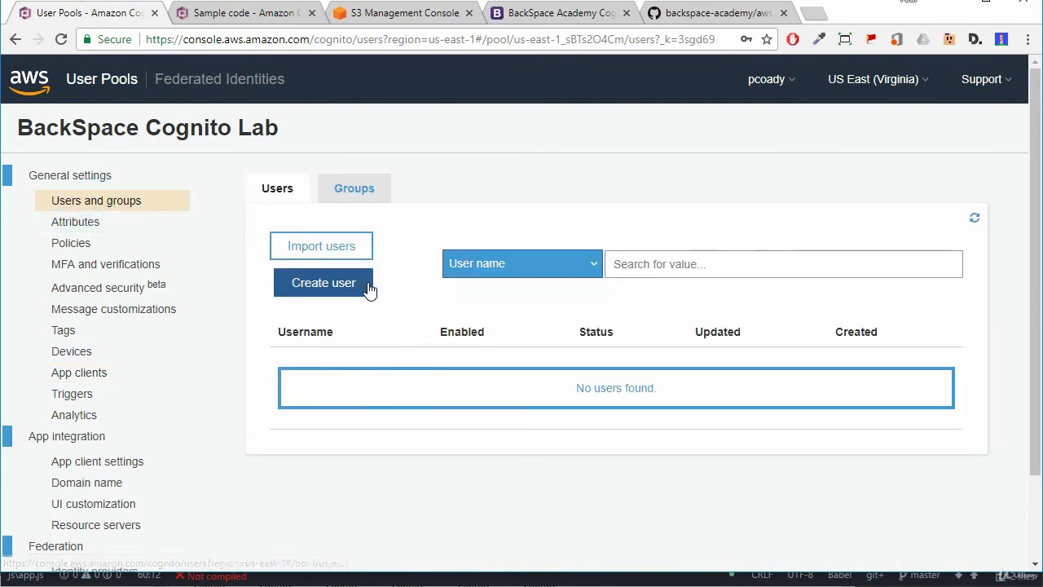
mouse_move(544, 466)
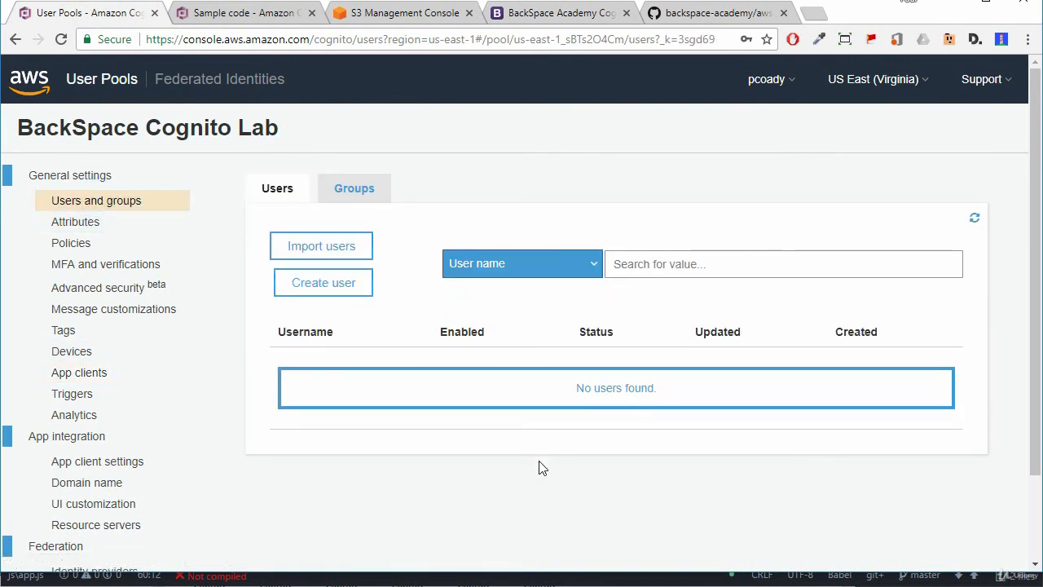
mouse_move(571, 457)
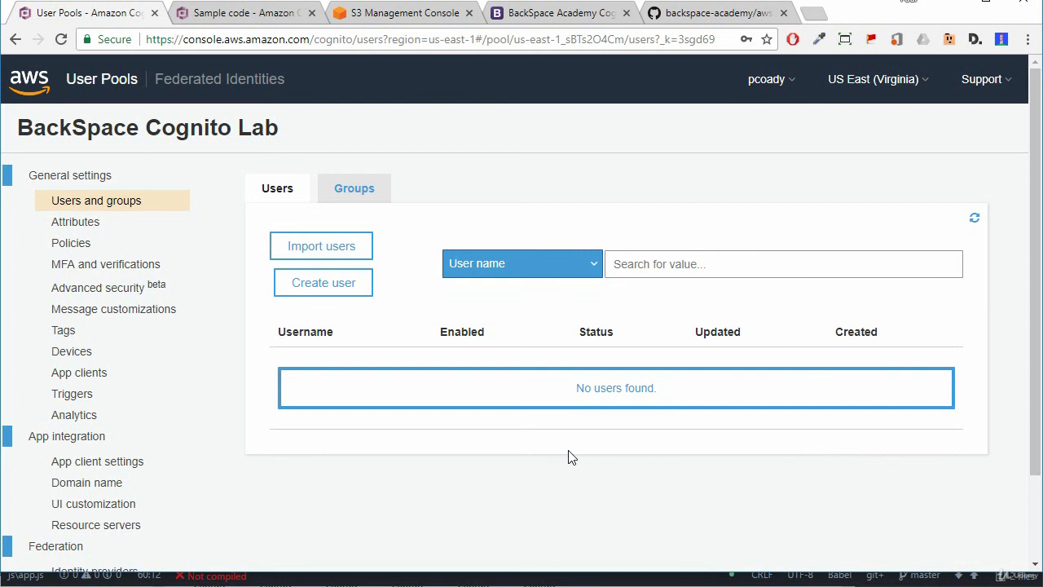
mouse_move(974, 219)
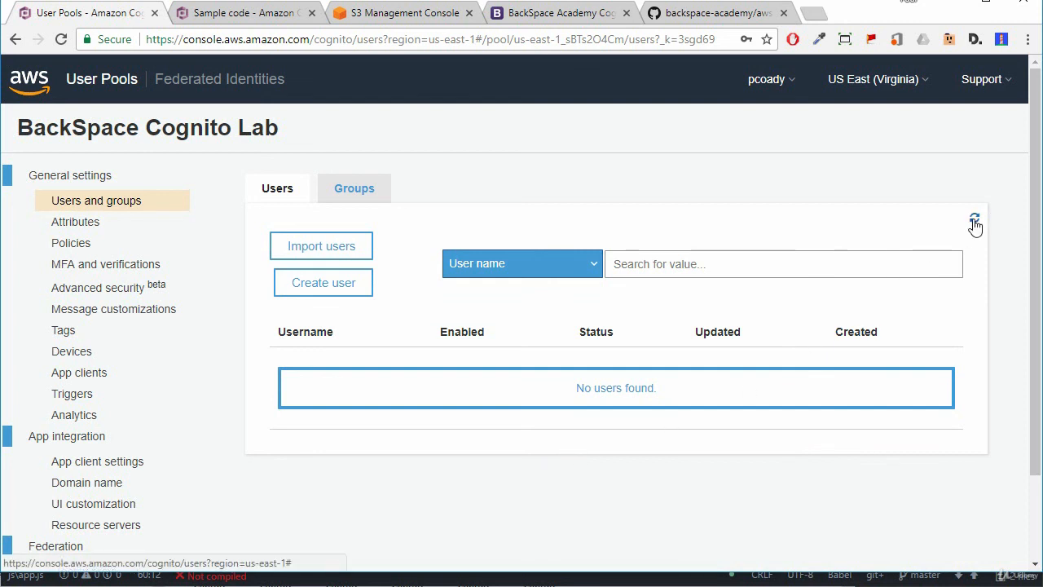
left_click(975, 219)
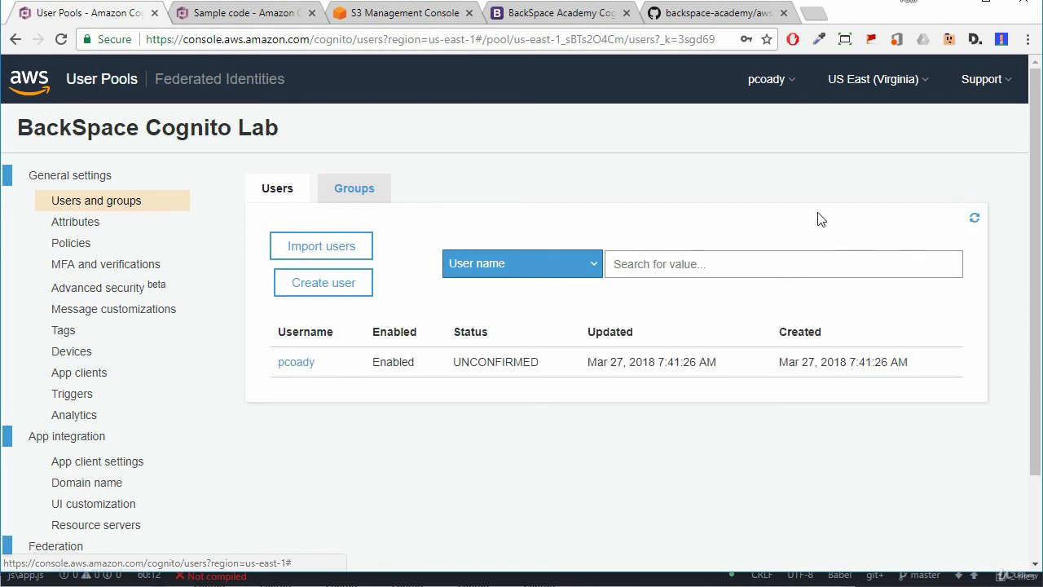
mouse_move(607, 424)
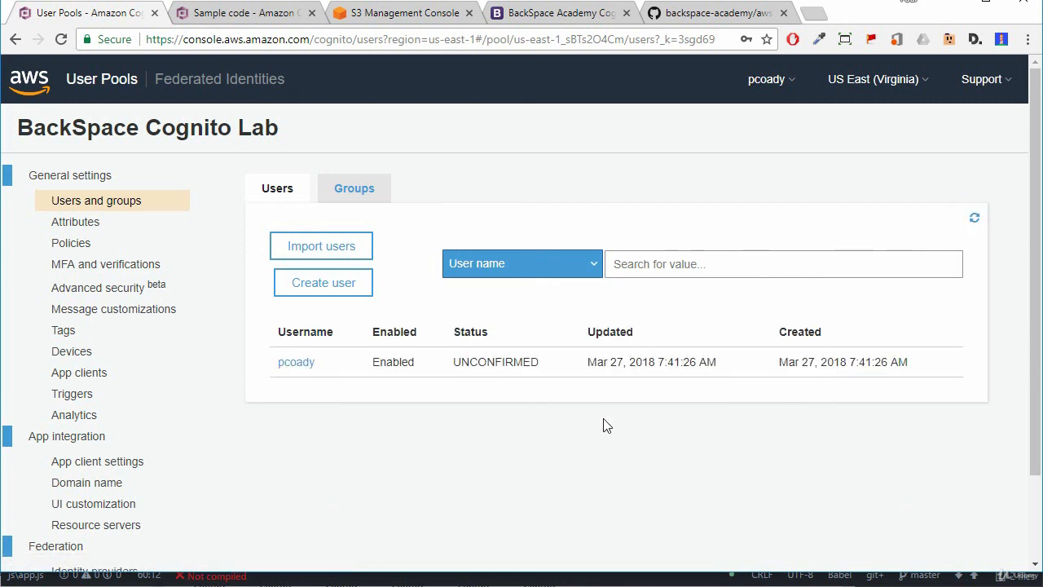
double_click(495, 362)
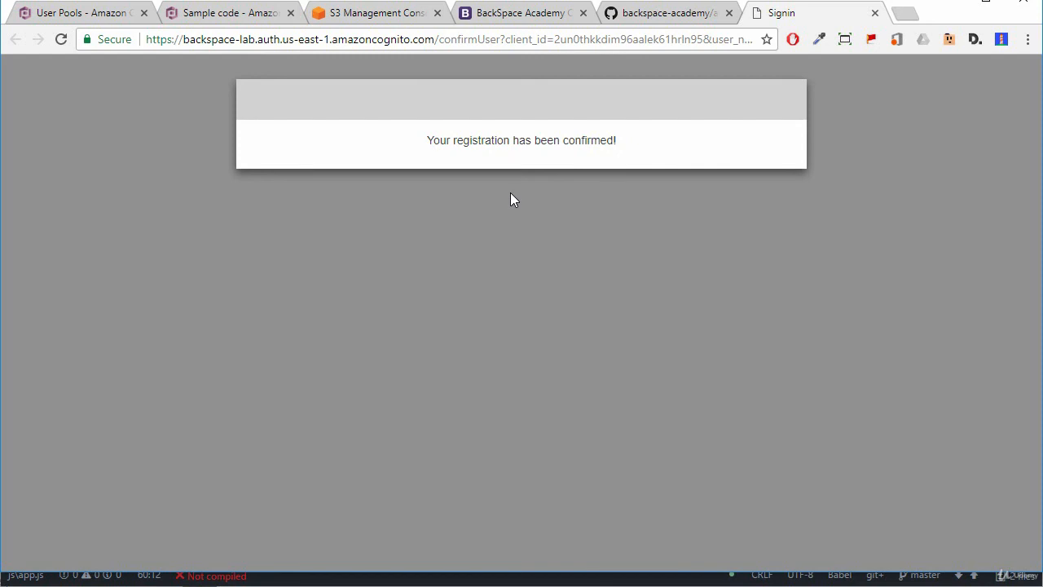
mouse_move(913, 96)
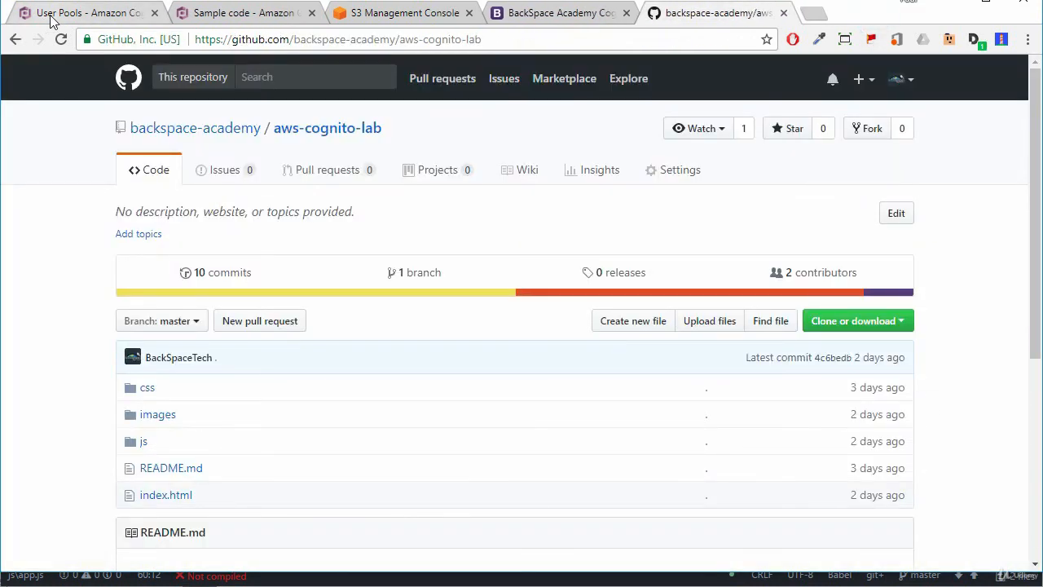
left_click(81, 13)
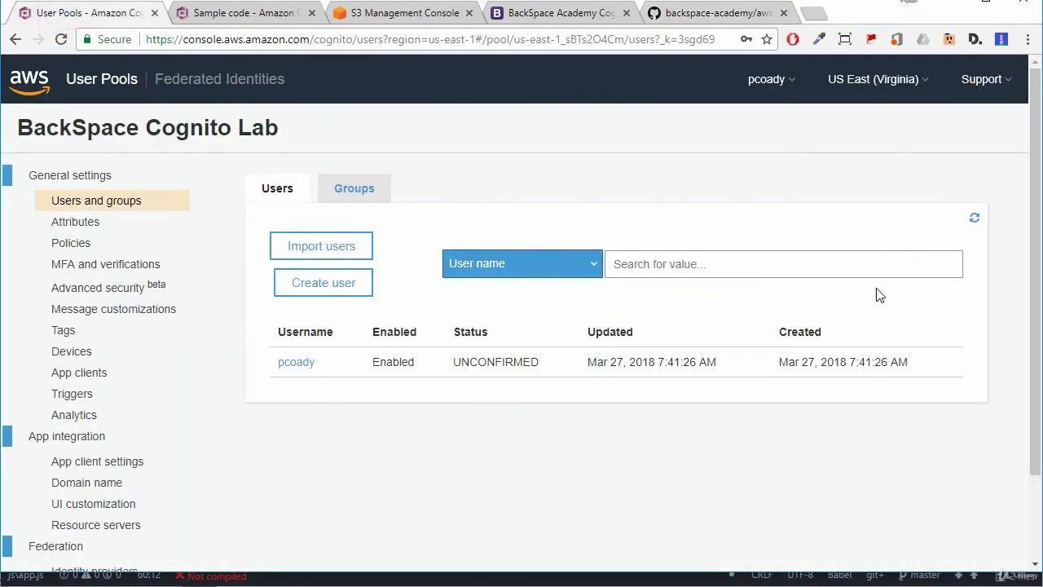
mouse_move(973, 218)
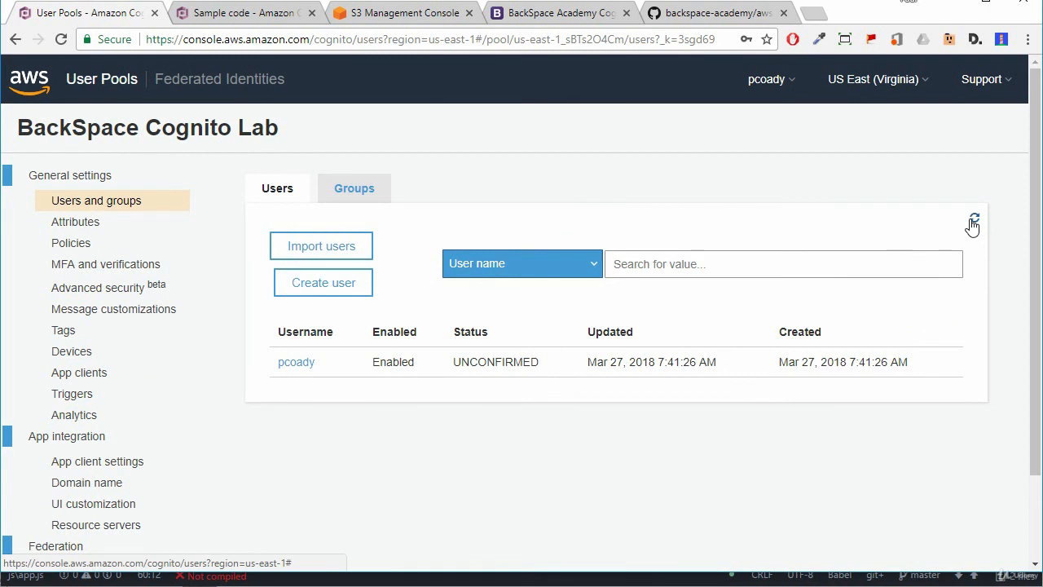
left_click(975, 218)
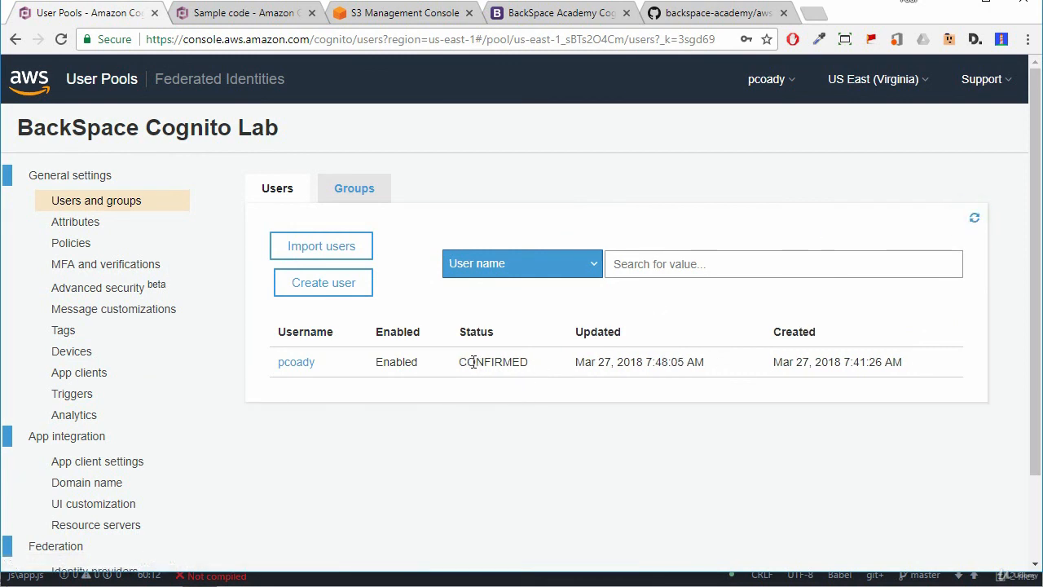
double_click(493, 362)
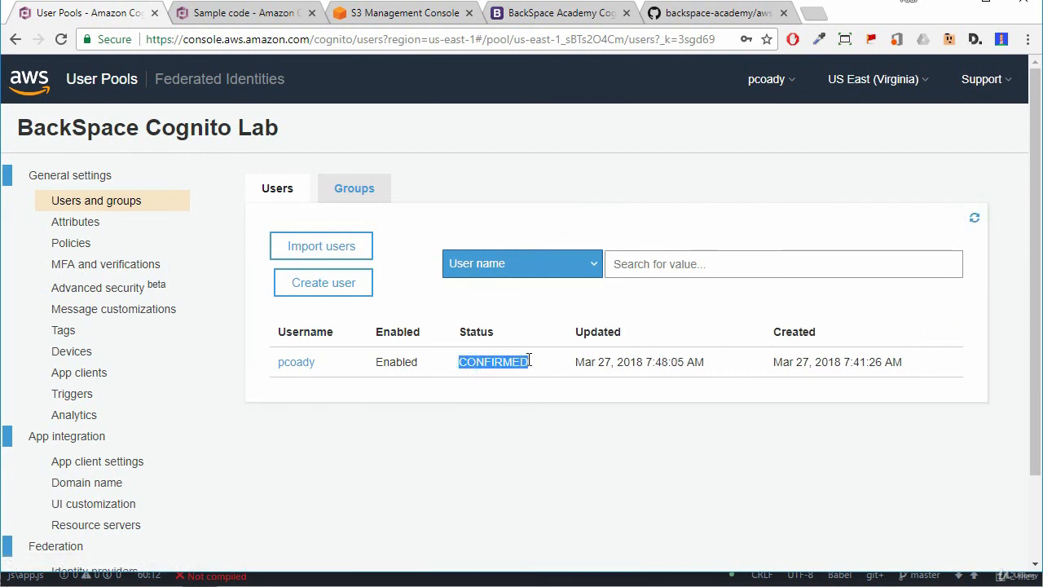